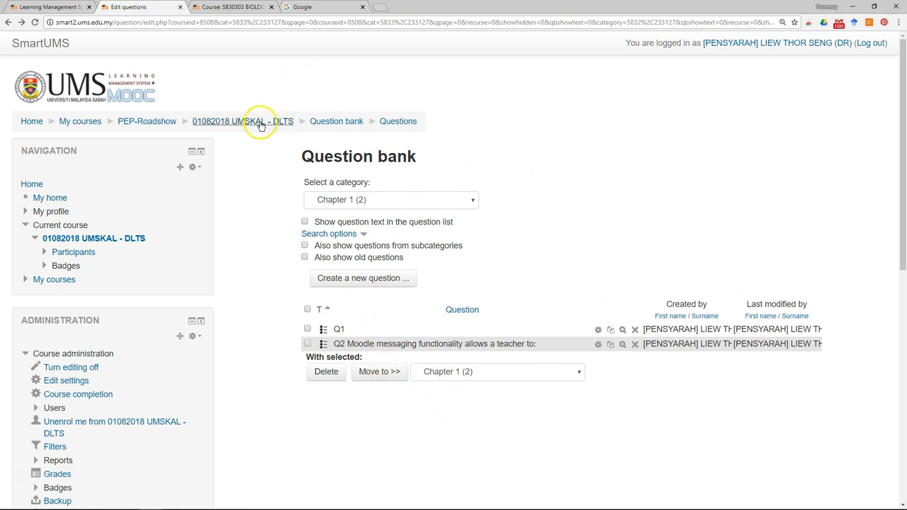
Return from the question bank to the course page and scroll to Topic 1
{"action": "left_click", "coordinate": [242, 121]}
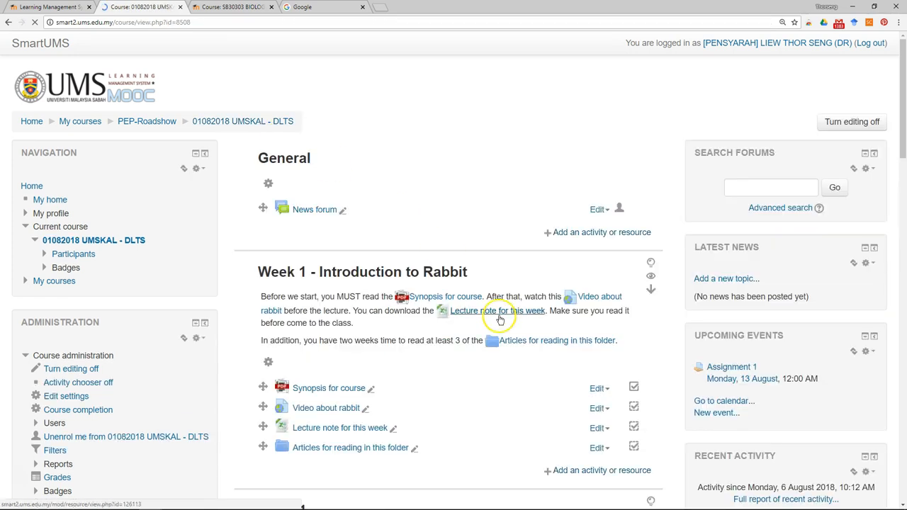
{"action": "scroll", "scroll_direction": "down", "scroll_amount": 3}
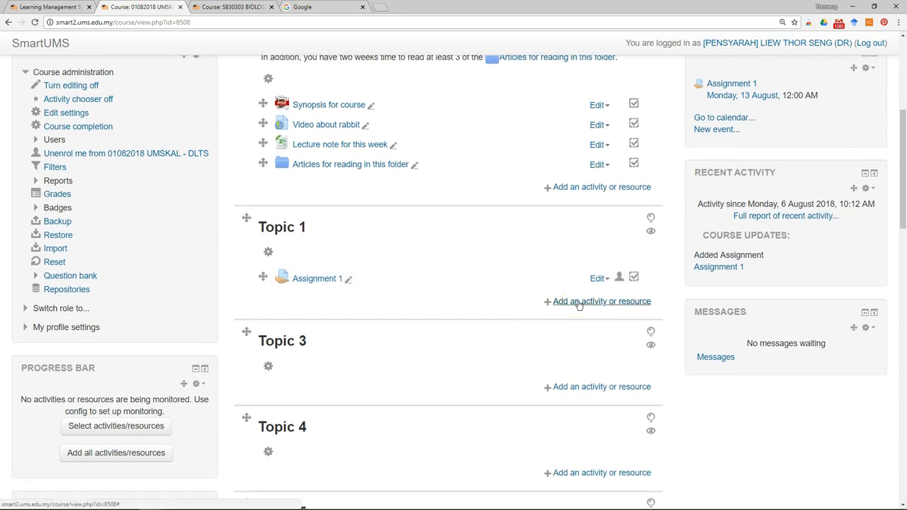
Choose Quiz in the Topic 1 activity chooser and add it
{"action": "left_click", "coordinate": [601, 301]}
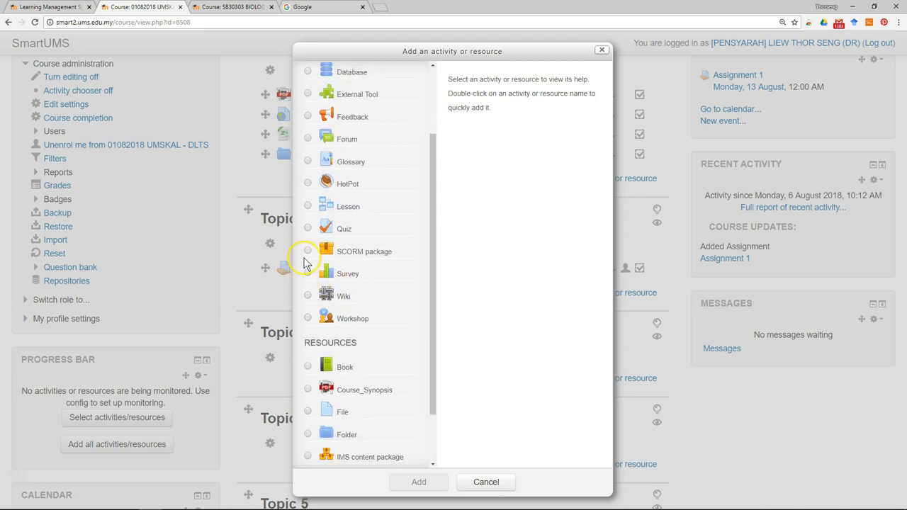
{"action": "left_click", "coordinate": [308, 228]}
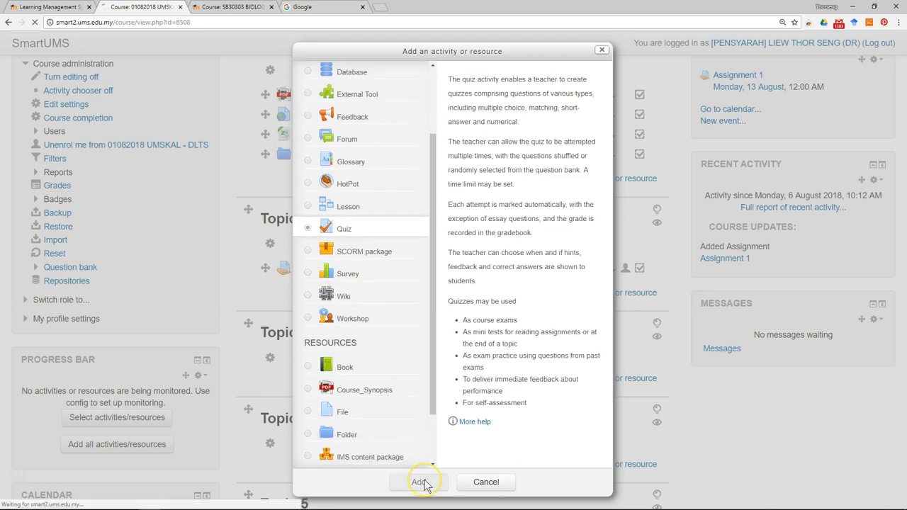
{"action": "left_click", "coordinate": [418, 481]}
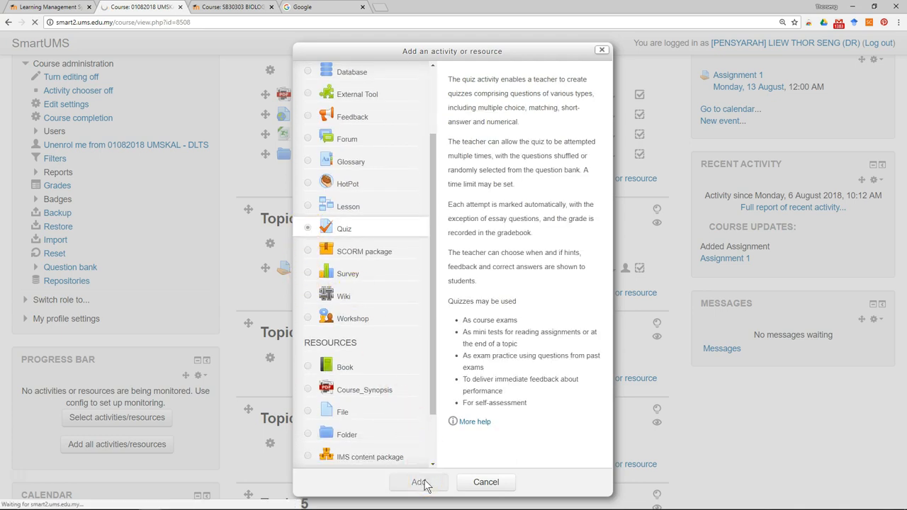
{"action": "left_click", "coordinate": [418, 482]}
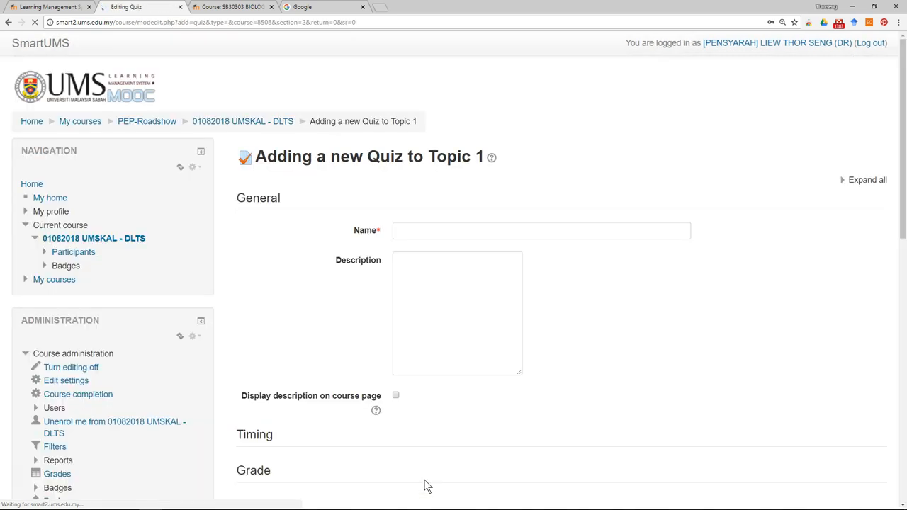
Enter 'Quiz 1' as the quiz name and scroll through the form
{"action": "type", "text": "thorseng"}
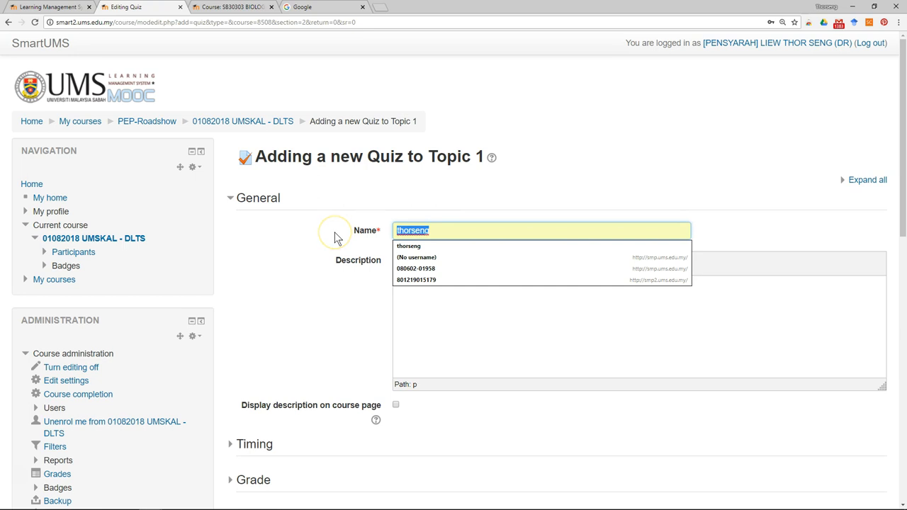
{"action": "type", "text": "Quiz 1"}
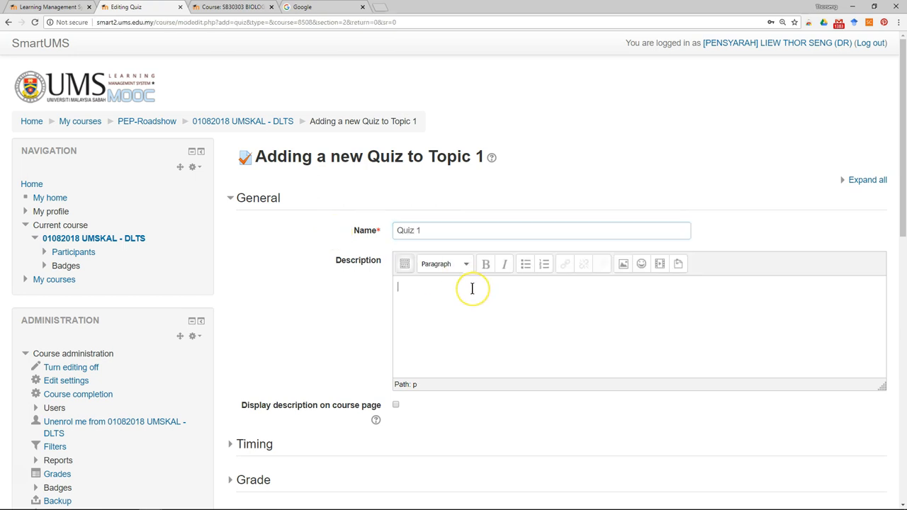
{"action": "scroll", "scroll_direction": "down", "scroll_amount": 3}
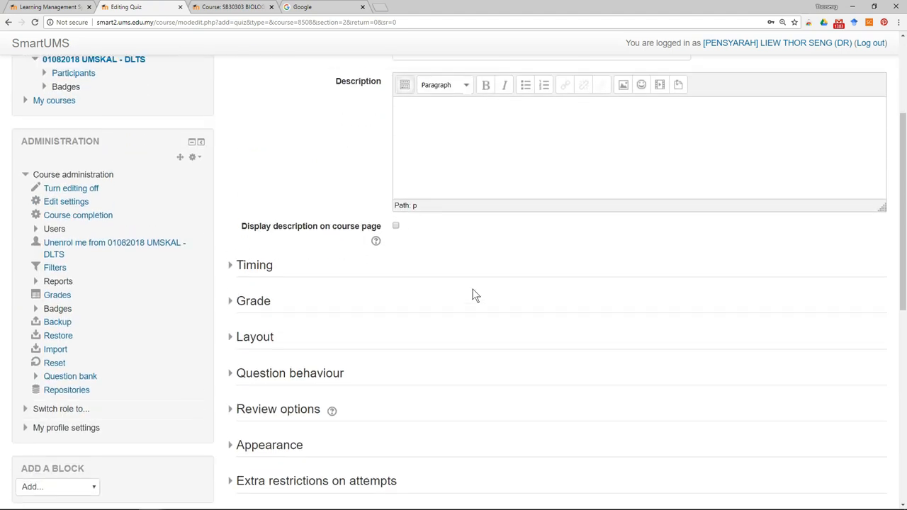
{"action": "scroll", "scroll_direction": "up", "scroll_amount": 3}
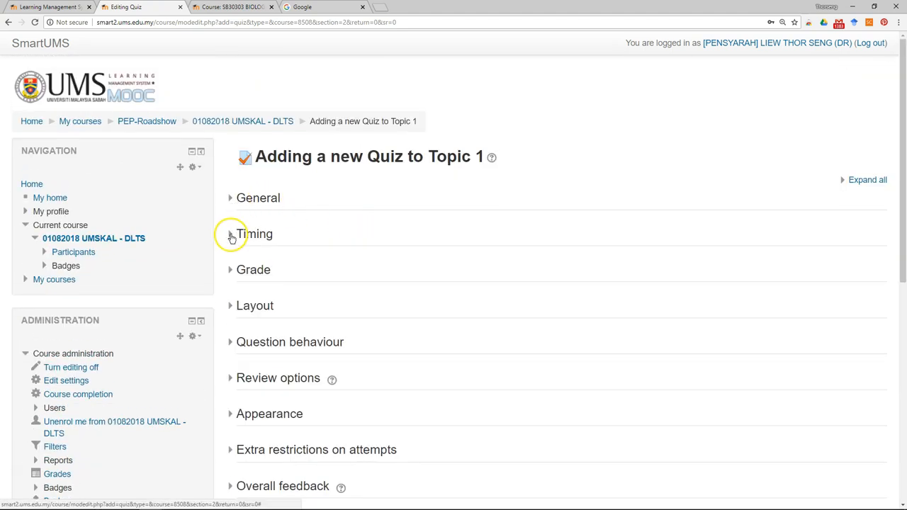
Enable Quiz 1's open date (6 August 2018) and close date
{"action": "left_click", "coordinate": [235, 233]}
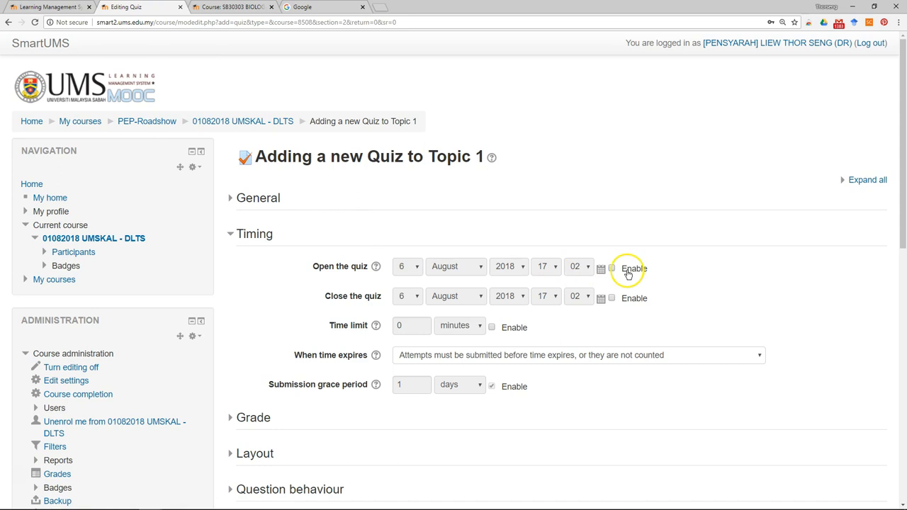
{"action": "left_click", "coordinate": [611, 268]}
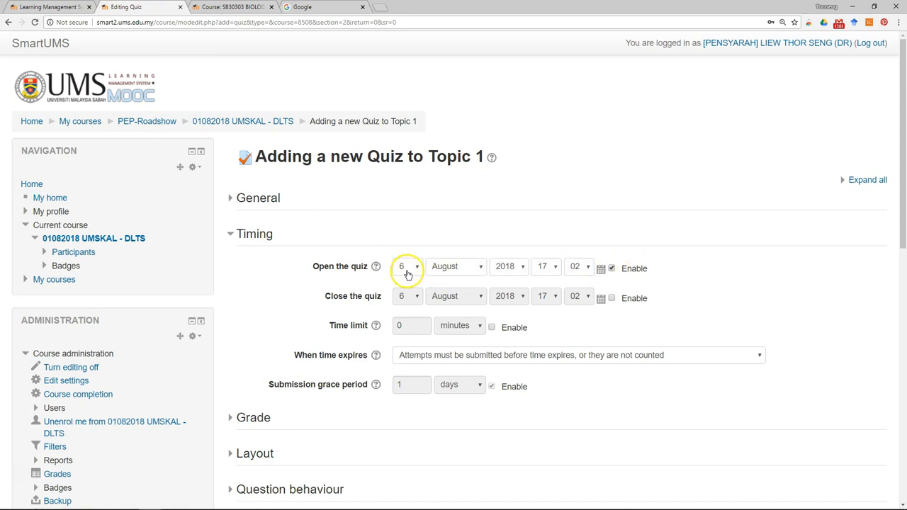
{"action": "left_click", "coordinate": [455, 266]}
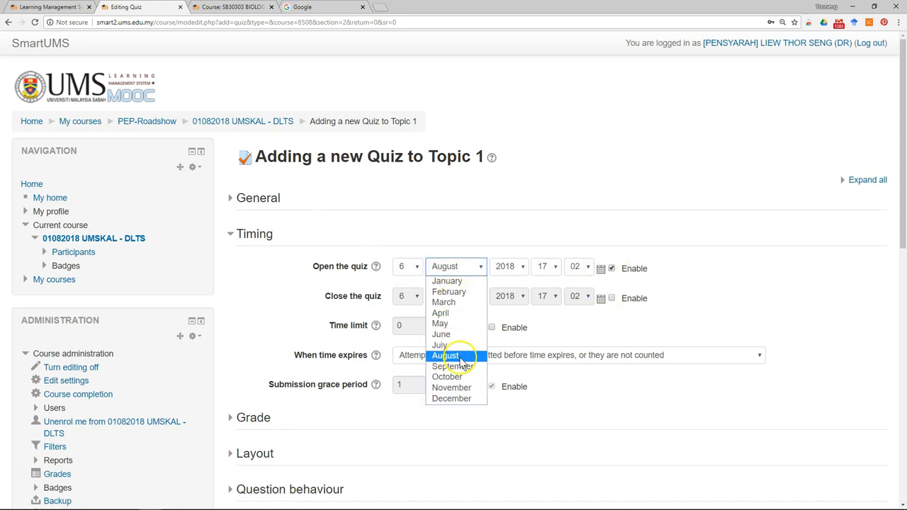
{"action": "left_click", "coordinate": [452, 366]}
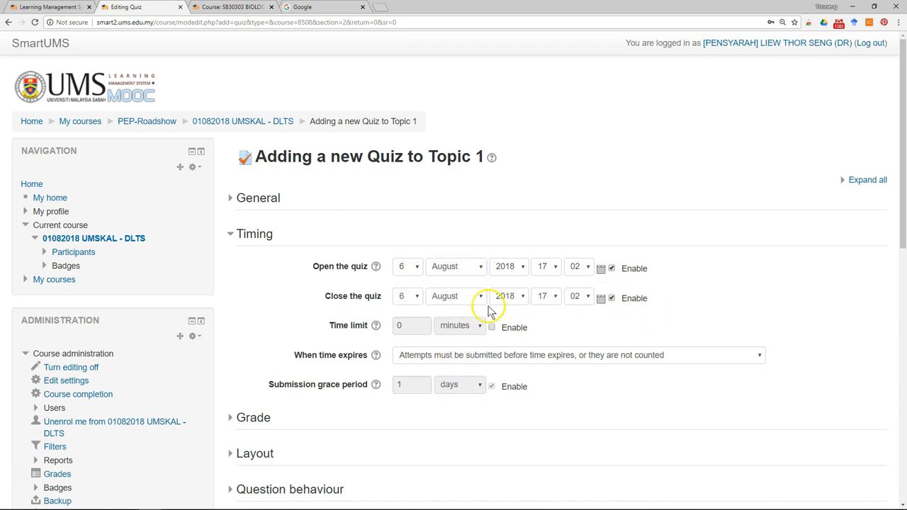
{"action": "left_click", "coordinate": [408, 295]}
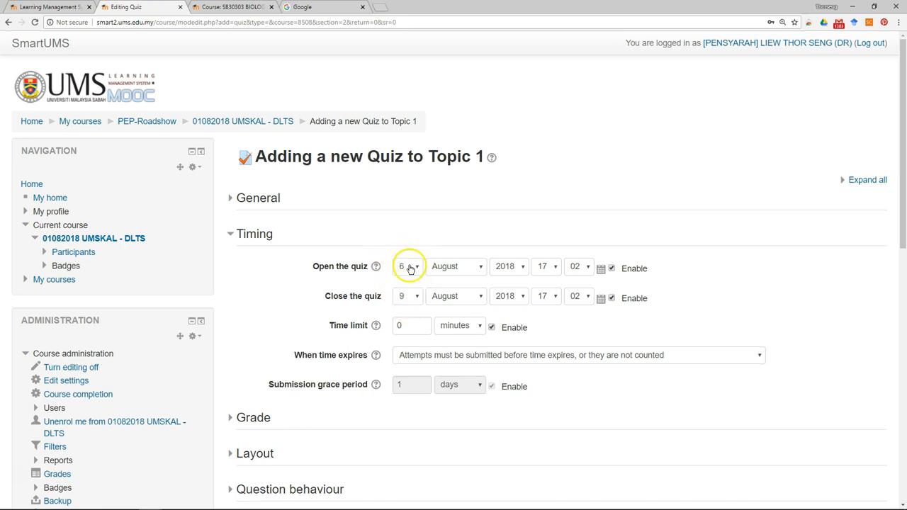
{"action": "mouse_move", "coordinate": [410, 255]}
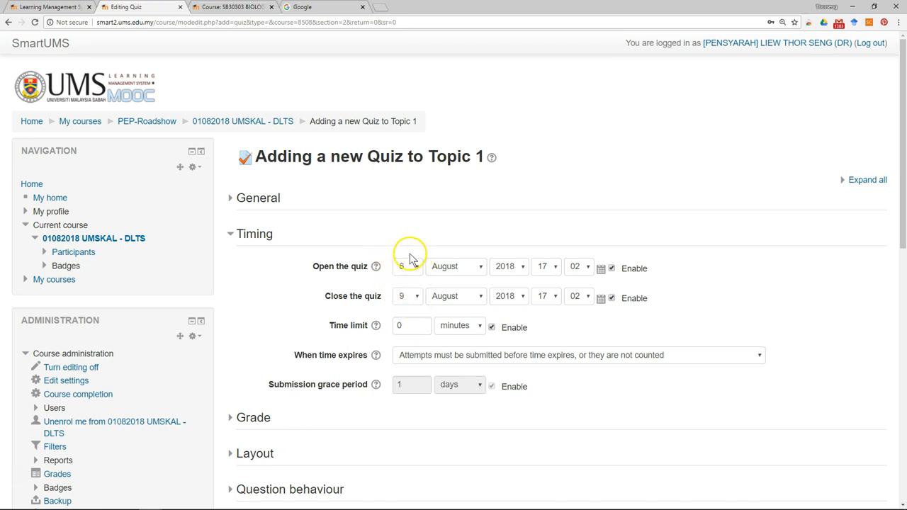
Give the quiz a 10-minute time limit
{"action": "left_click", "coordinate": [411, 327]}
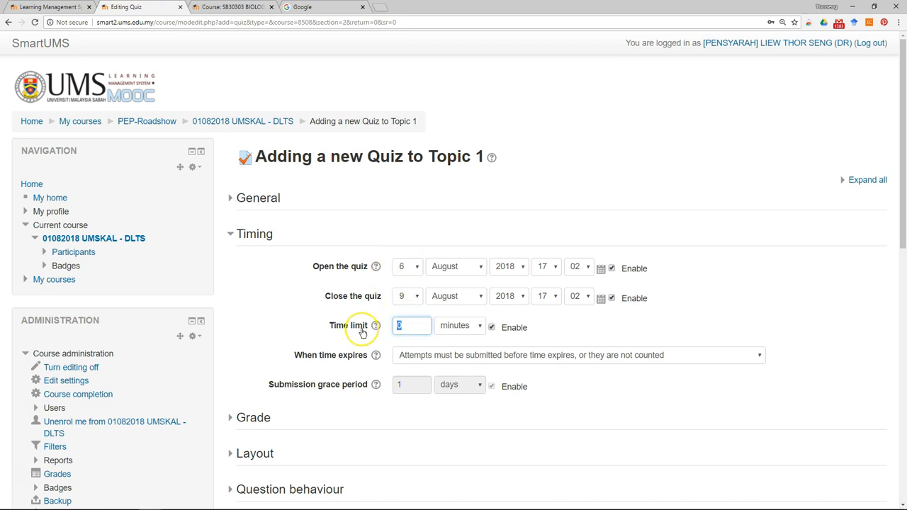
{"action": "type", "text": "10"}
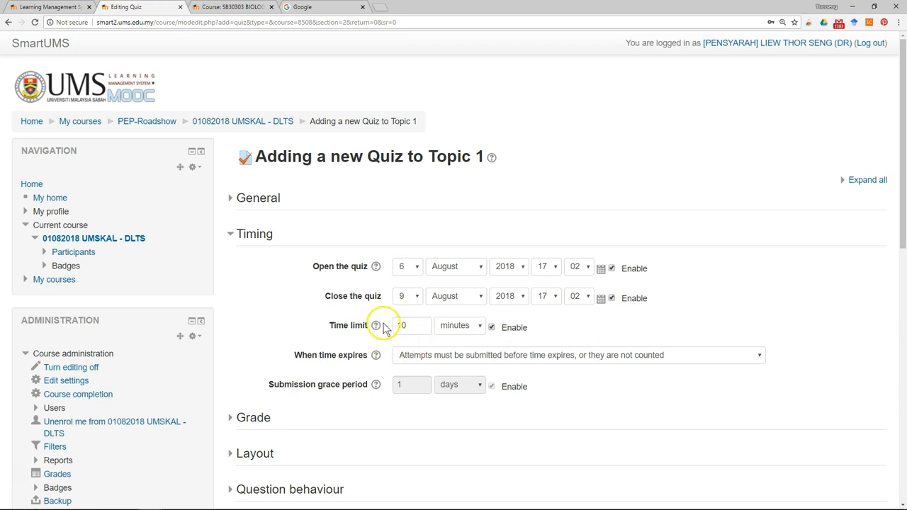
{"action": "type", "text": "10"}
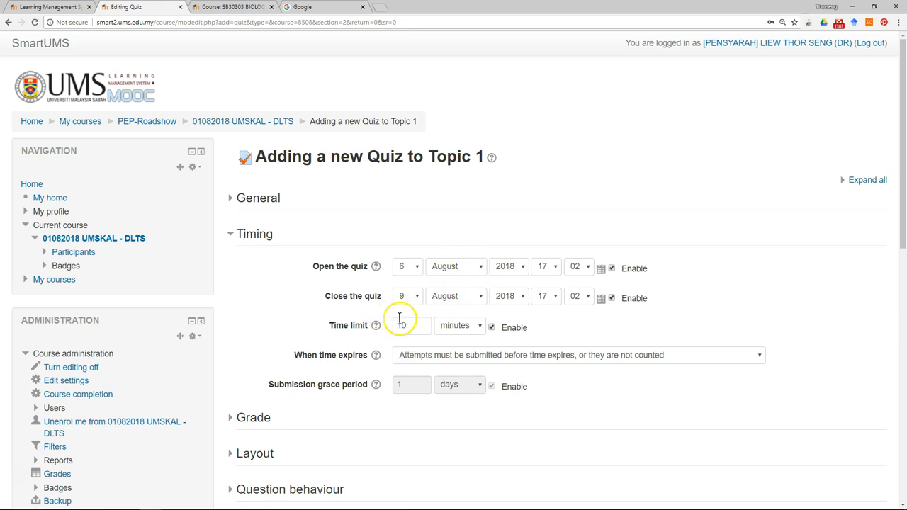
{"action": "type", "text": "10"}
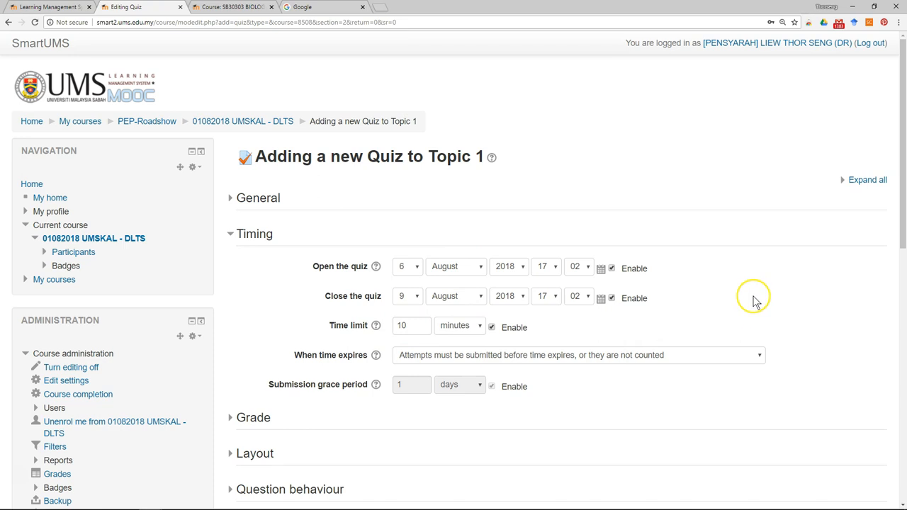
Allow 3 attempts on the quiz, graded by the first attempt
{"action": "scroll", "scroll_direction": "down", "scroll_amount": 3}
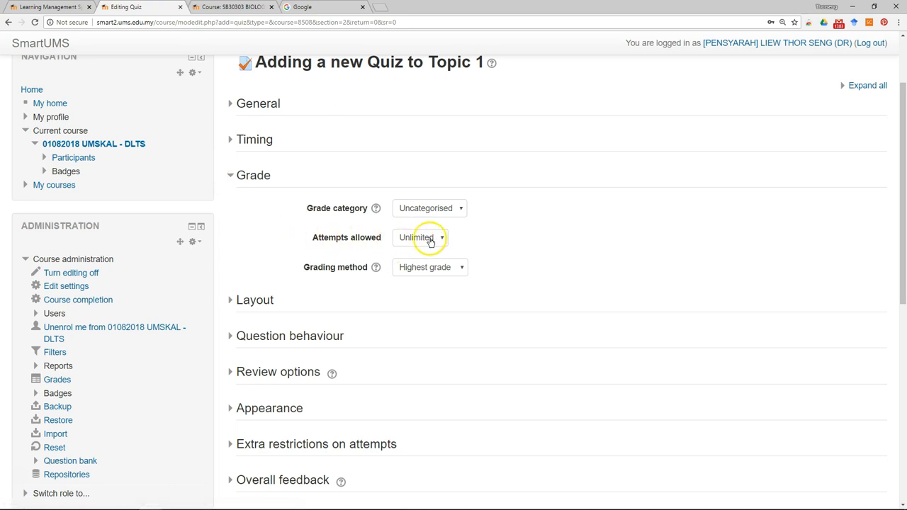
{"action": "left_click", "coordinate": [420, 237]}
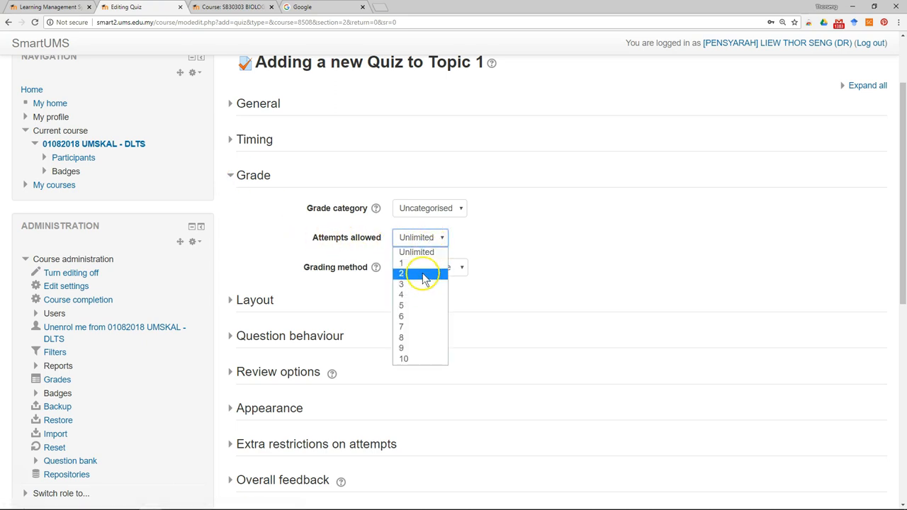
{"action": "mouse_move", "coordinate": [422, 284]}
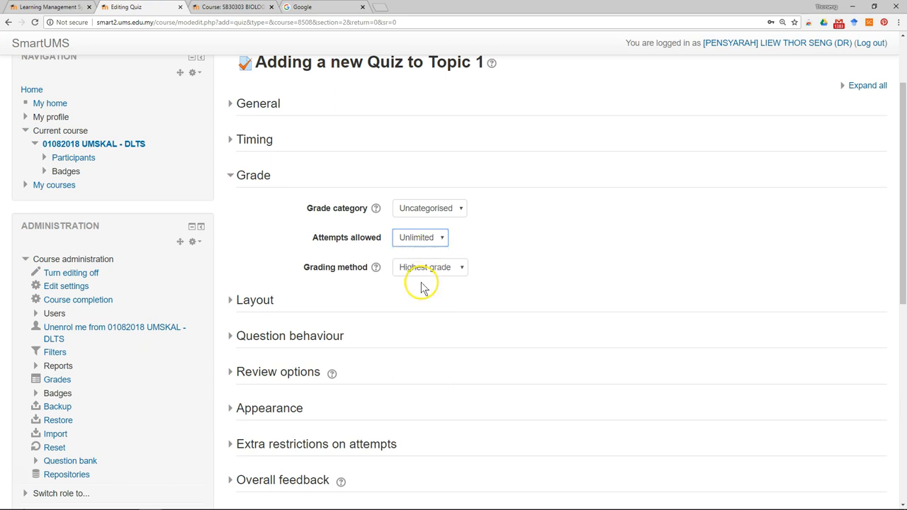
{"action": "left_click", "coordinate": [420, 237]}
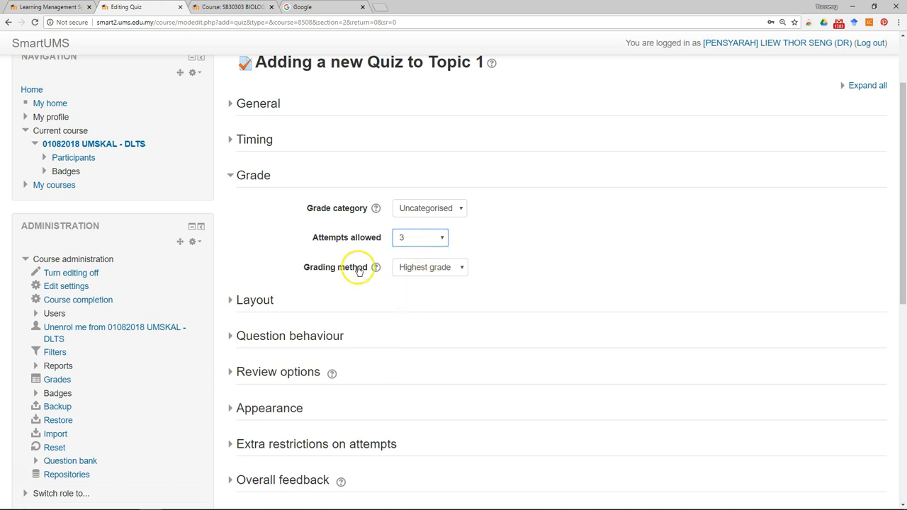
{"action": "left_click", "coordinate": [429, 267]}
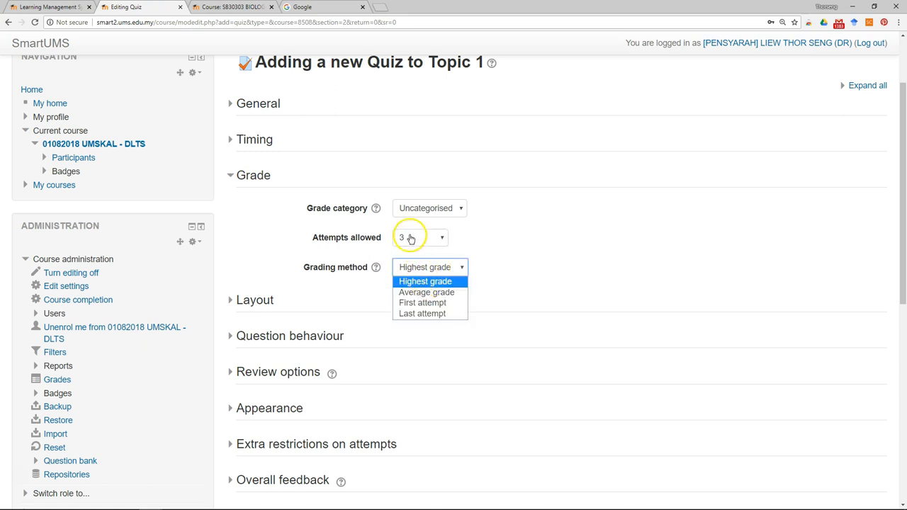
{"action": "mouse_move", "coordinate": [402, 249]}
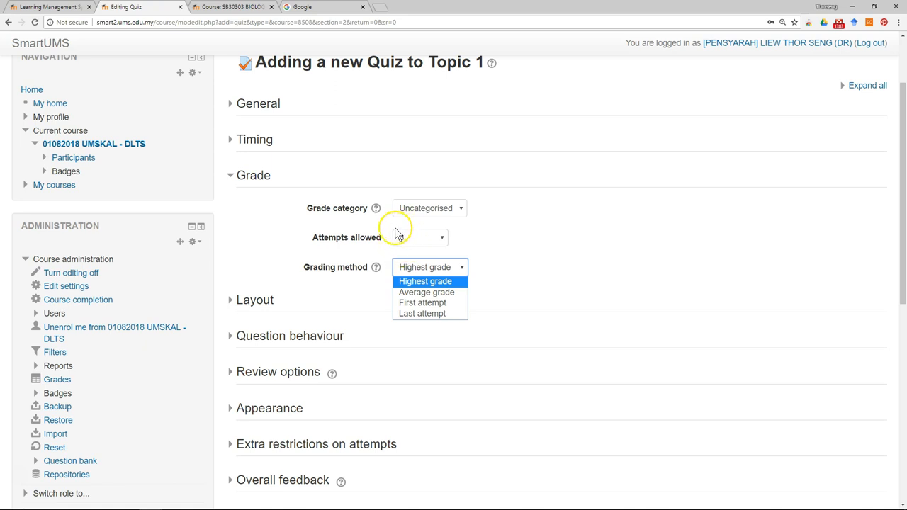
{"action": "mouse_move", "coordinate": [398, 234]}
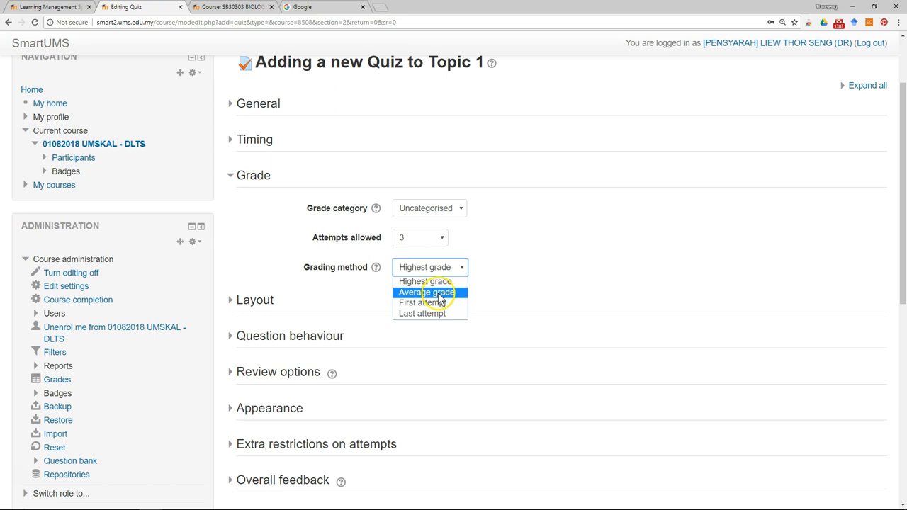
{"action": "left_click", "coordinate": [421, 302]}
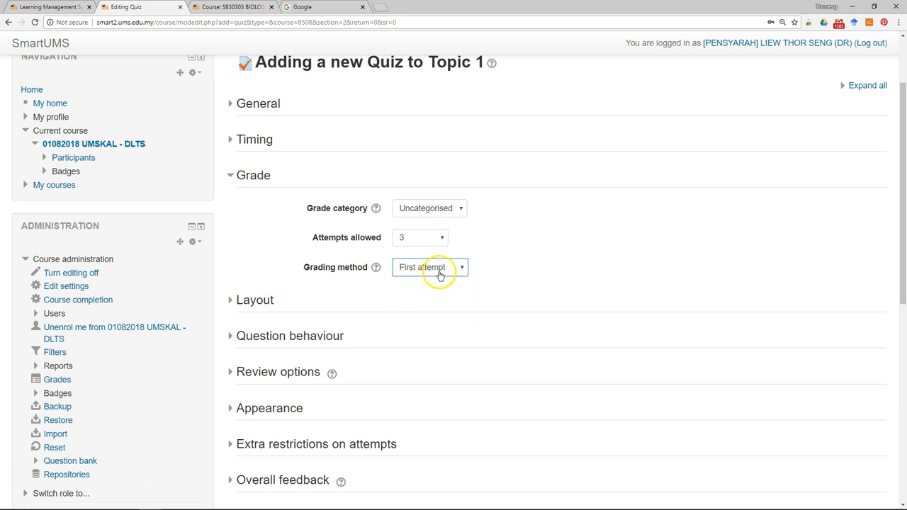
{"action": "left_click", "coordinate": [430, 267]}
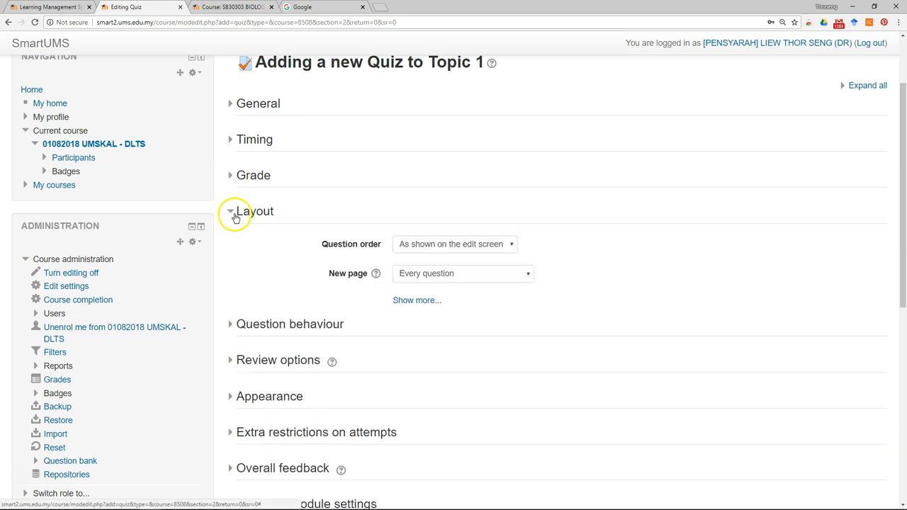
Set question order to Shuffled randomly and navigation method to Sequential
{"action": "left_click", "coordinate": [454, 244]}
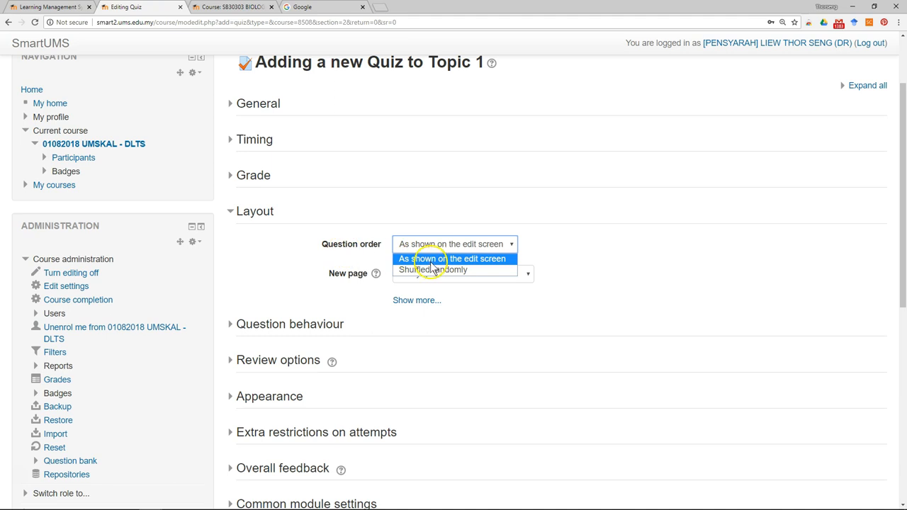
{"action": "left_click", "coordinate": [432, 269]}
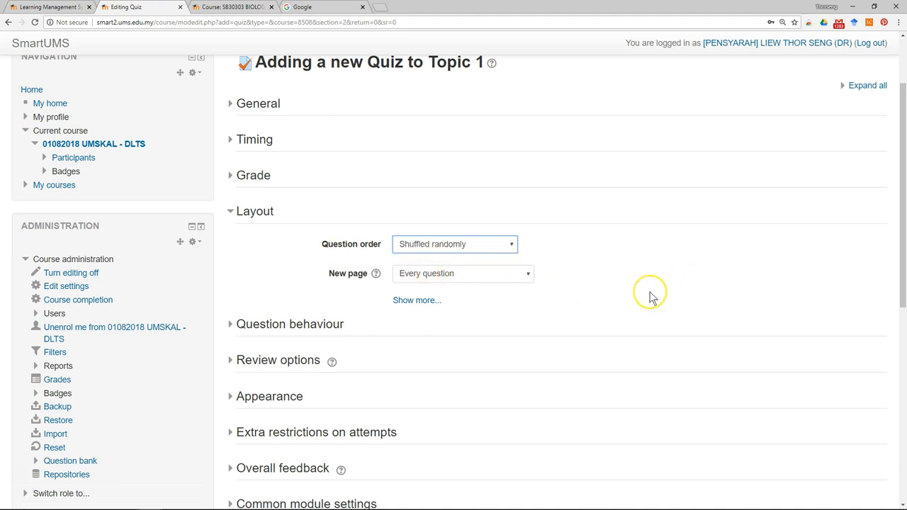
{"action": "mouse_move", "coordinate": [620, 265]}
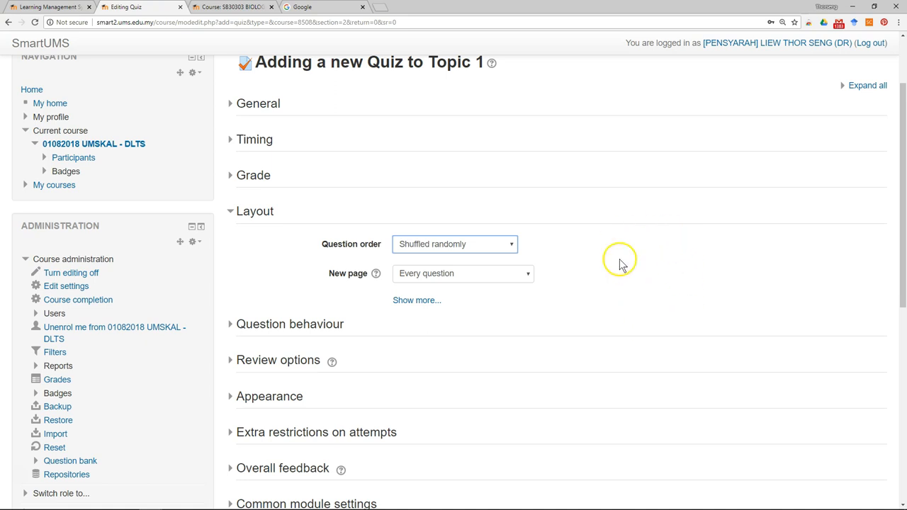
{"action": "mouse_move", "coordinate": [682, 222]}
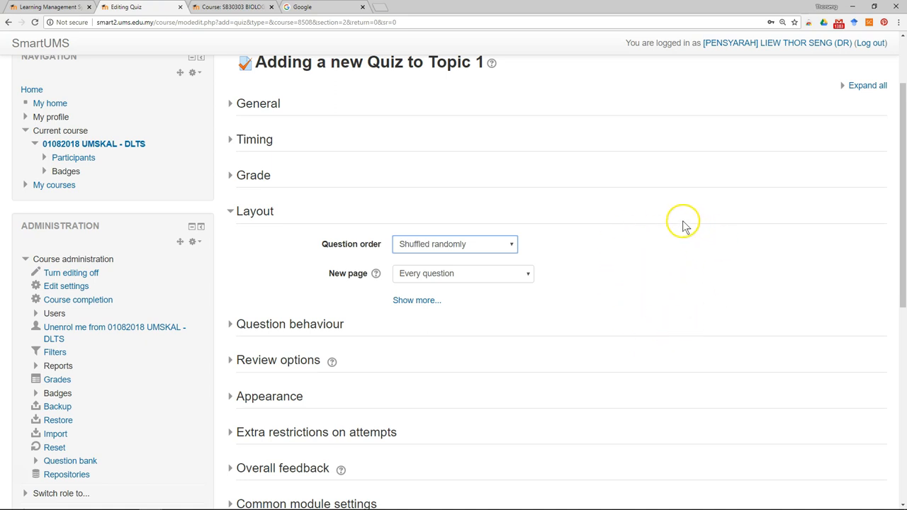
{"action": "mouse_move", "coordinate": [712, 294]}
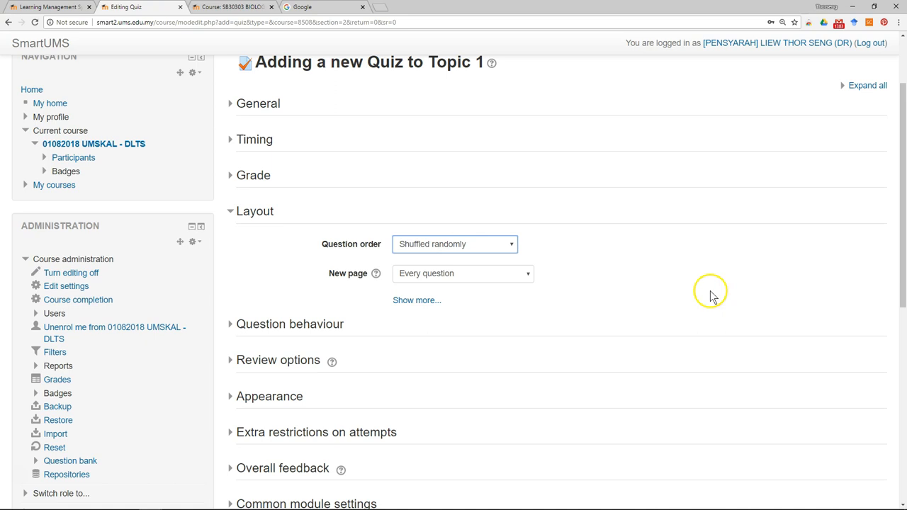
{"action": "mouse_move", "coordinate": [478, 268]}
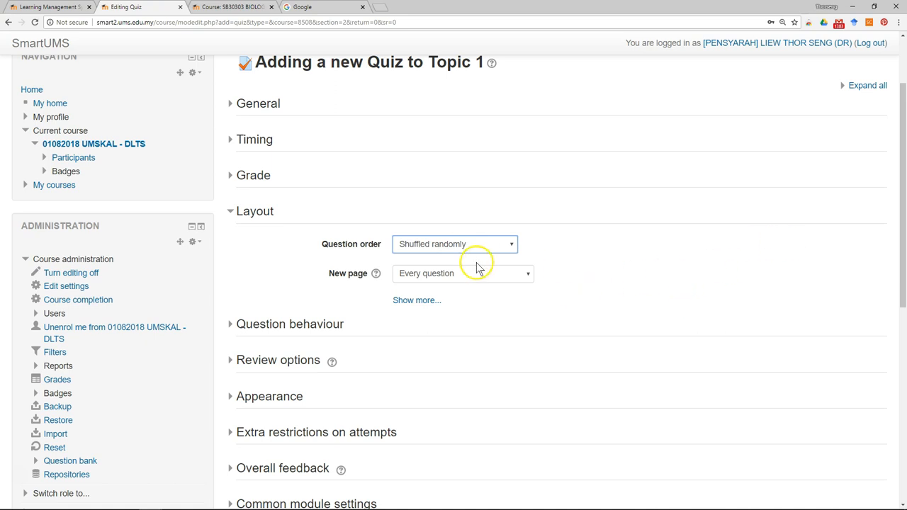
{"action": "mouse_move", "coordinate": [491, 296]}
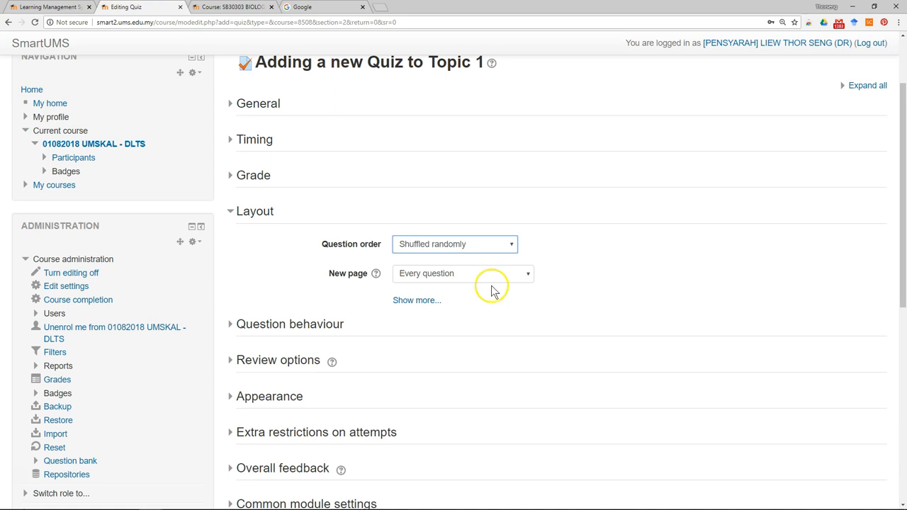
{"action": "mouse_move", "coordinate": [496, 277]}
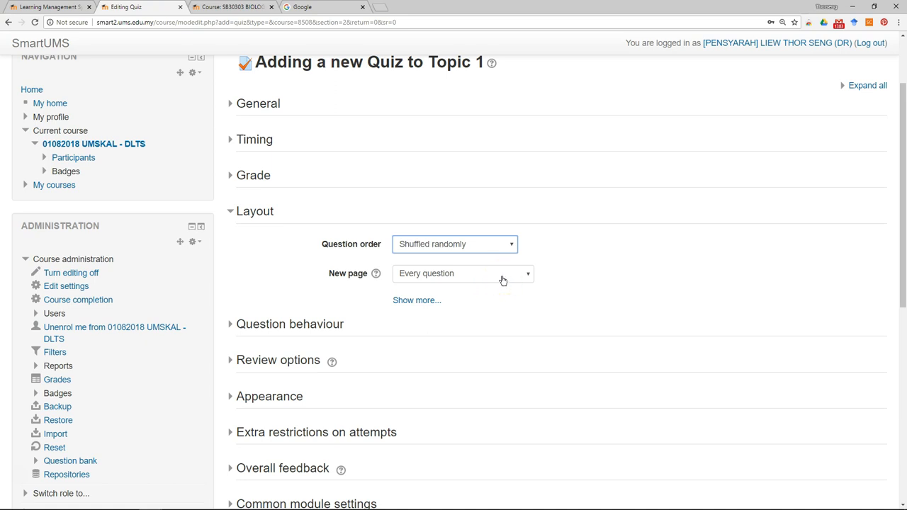
{"action": "left_click", "coordinate": [462, 273]}
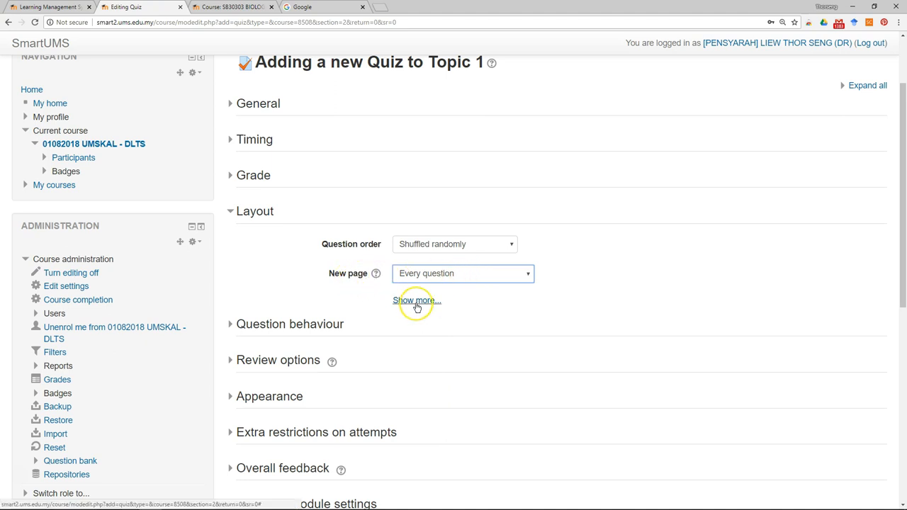
{"action": "left_click", "coordinate": [417, 300]}
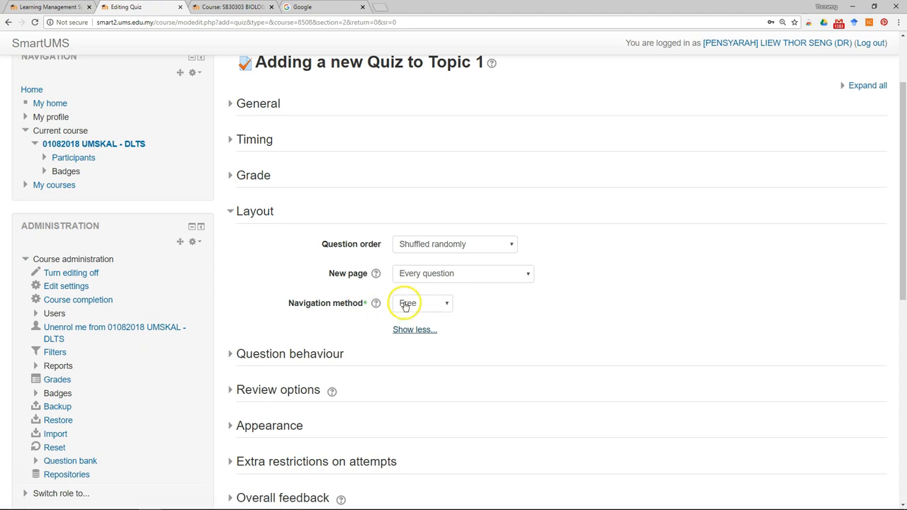
{"action": "left_click", "coordinate": [422, 303]}
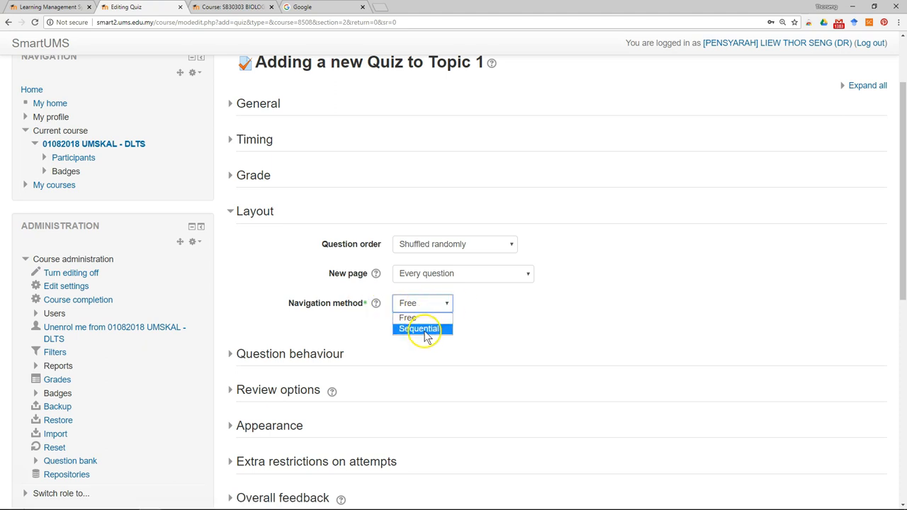
{"action": "left_click", "coordinate": [418, 328]}
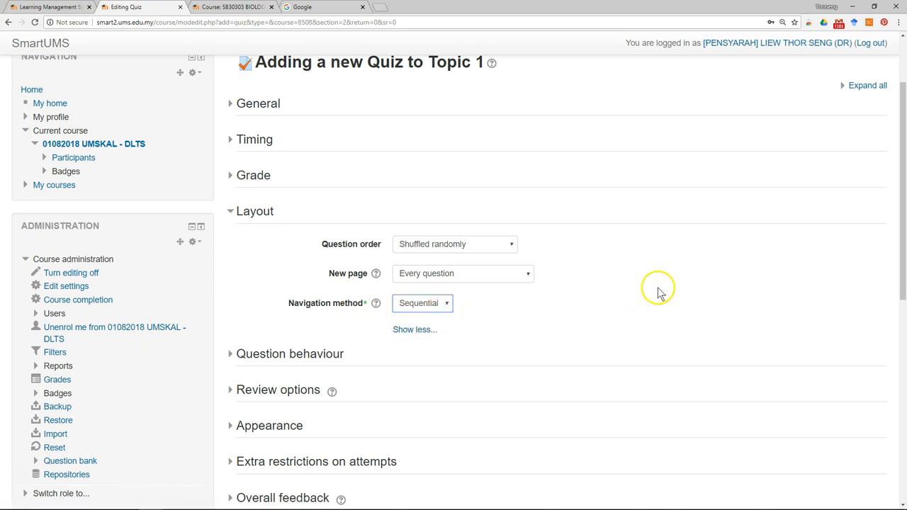
{"action": "mouse_move", "coordinate": [581, 284]}
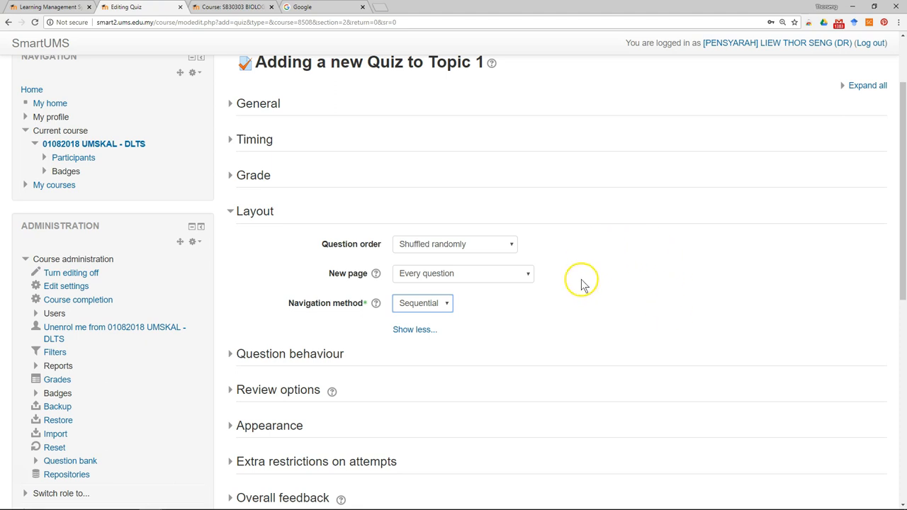
{"action": "mouse_move", "coordinate": [468, 282]}
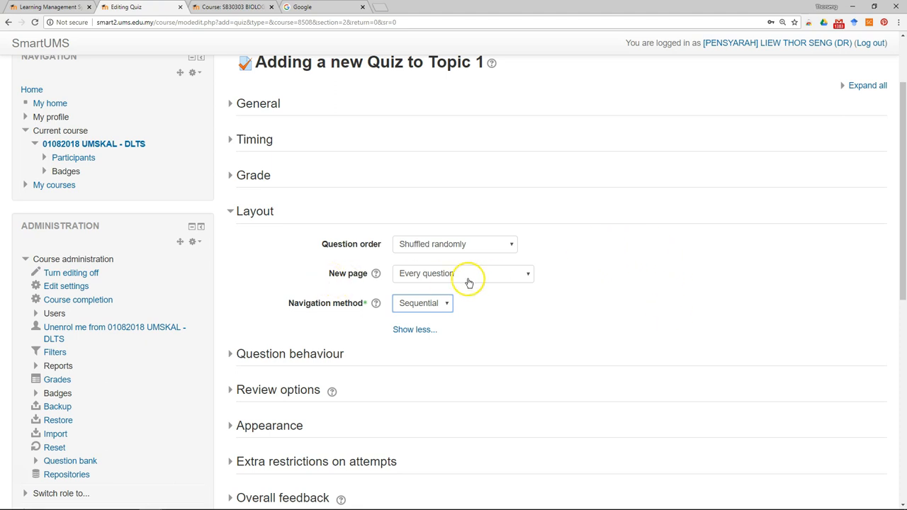
{"action": "mouse_move", "coordinate": [447, 273]}
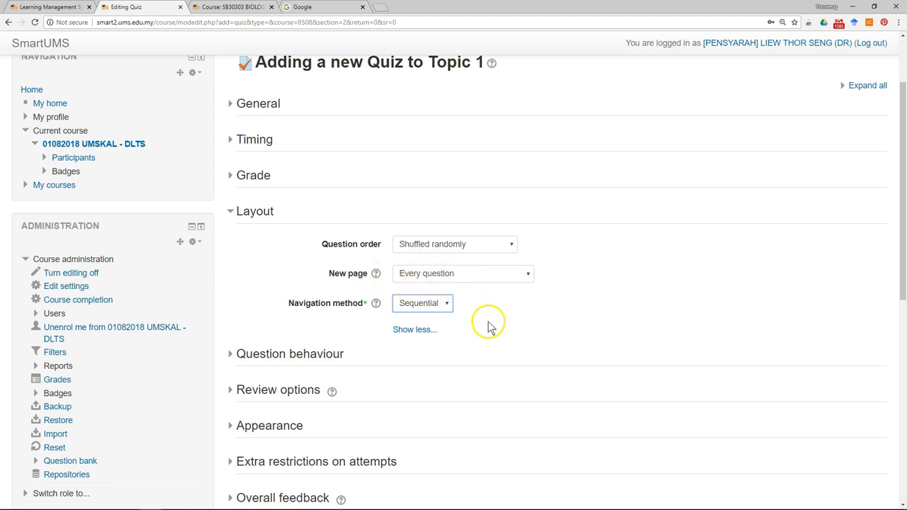
{"action": "mouse_move", "coordinate": [642, 333]}
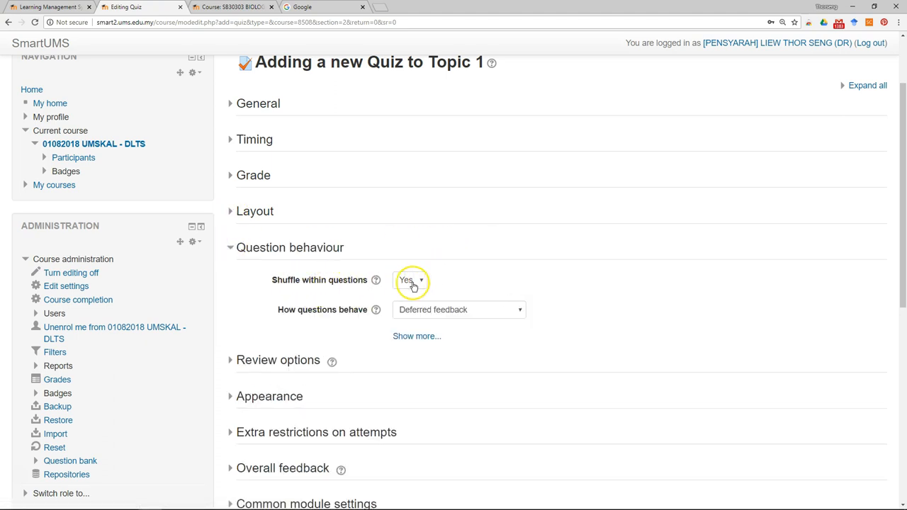
{"action": "mouse_move", "coordinate": [406, 323]}
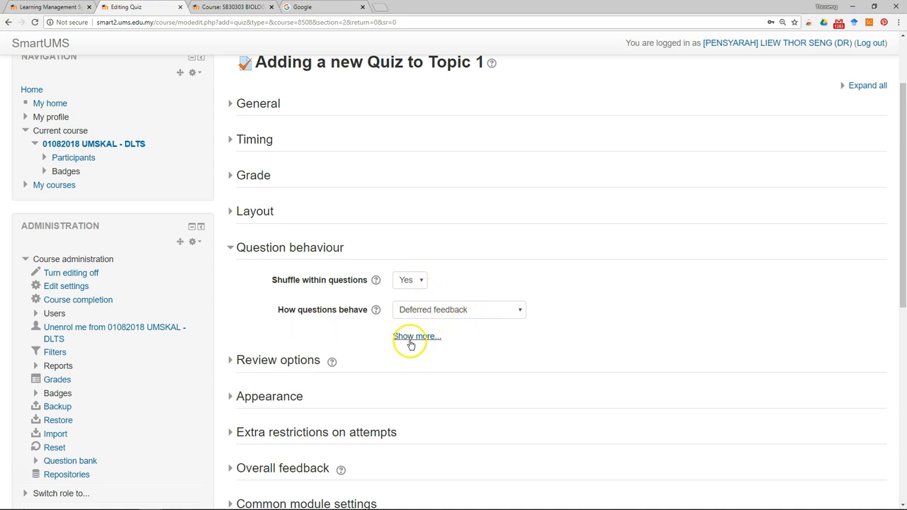
Show the extra question behaviour settings, then expand Review options
{"action": "left_click", "coordinate": [416, 336]}
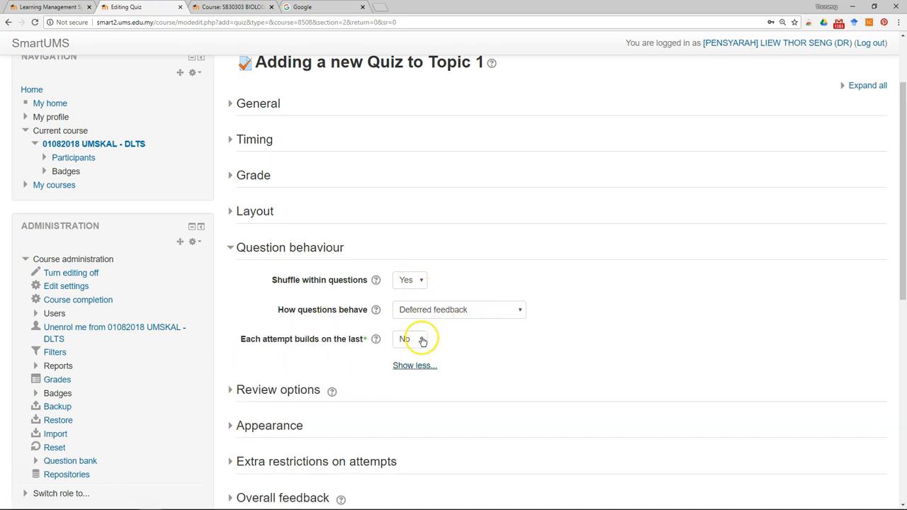
{"action": "left_click", "coordinate": [229, 247]}
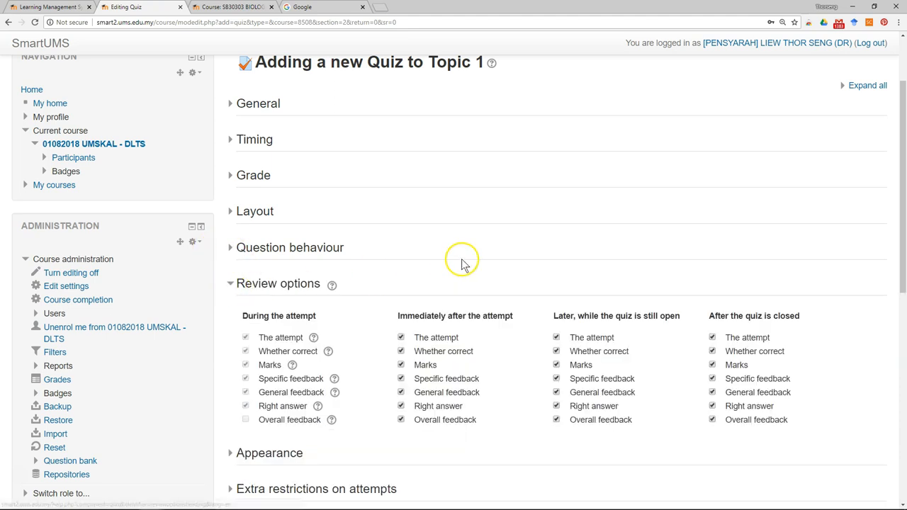
Untick Right answer under 'Immediately after the attempt' and 'Later, while the quiz is still open'
{"action": "scroll", "scroll_direction": "down", "scroll_amount": 3}
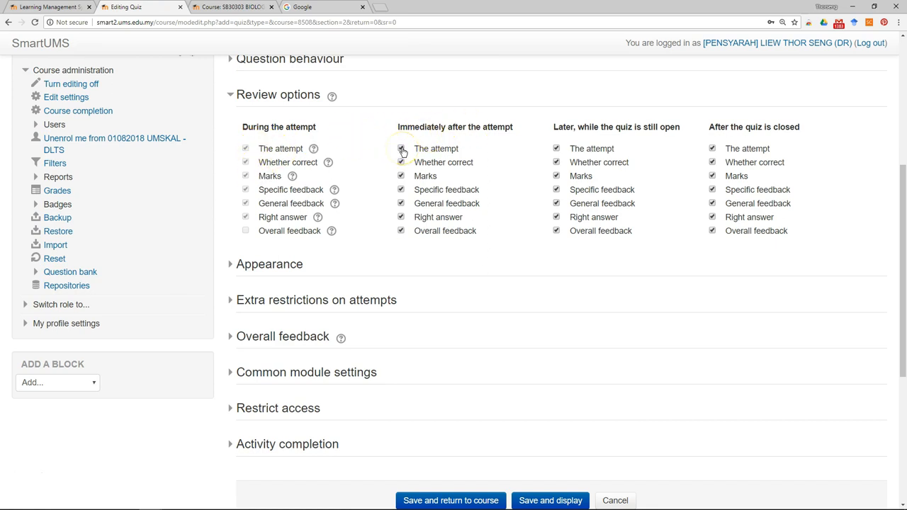
{"action": "left_click", "coordinate": [401, 148]}
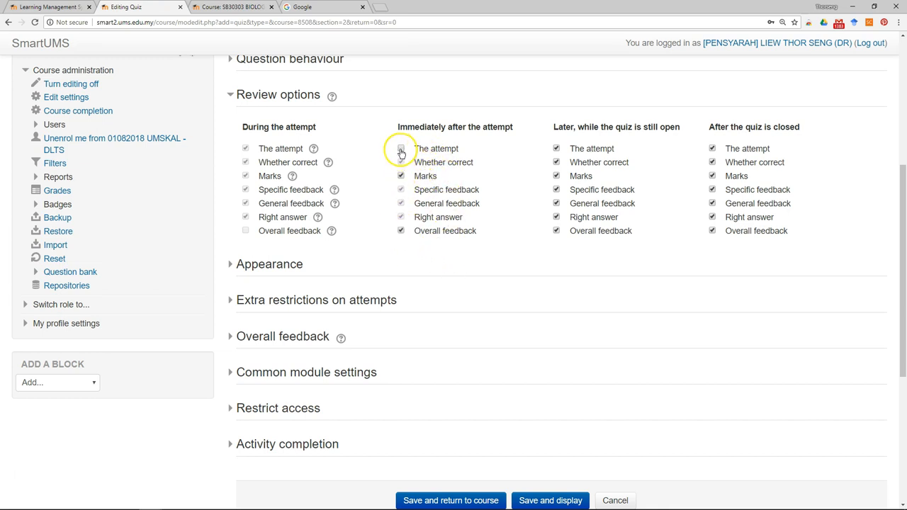
{"action": "left_click", "coordinate": [401, 148]}
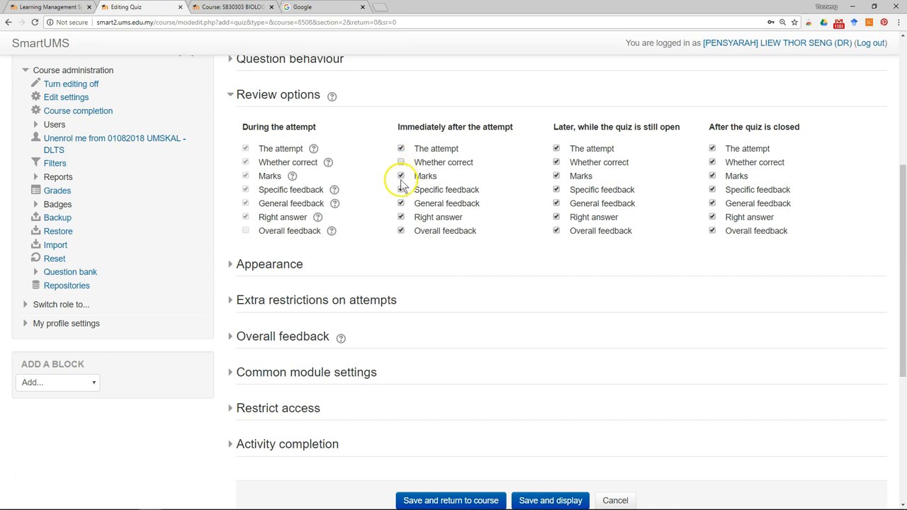
{"action": "left_click", "coordinate": [401, 176]}
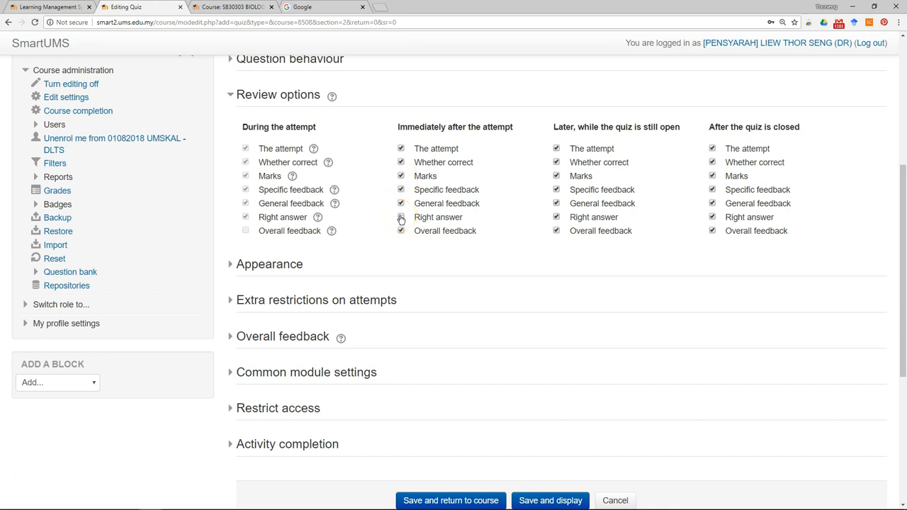
{"action": "left_click", "coordinate": [401, 217]}
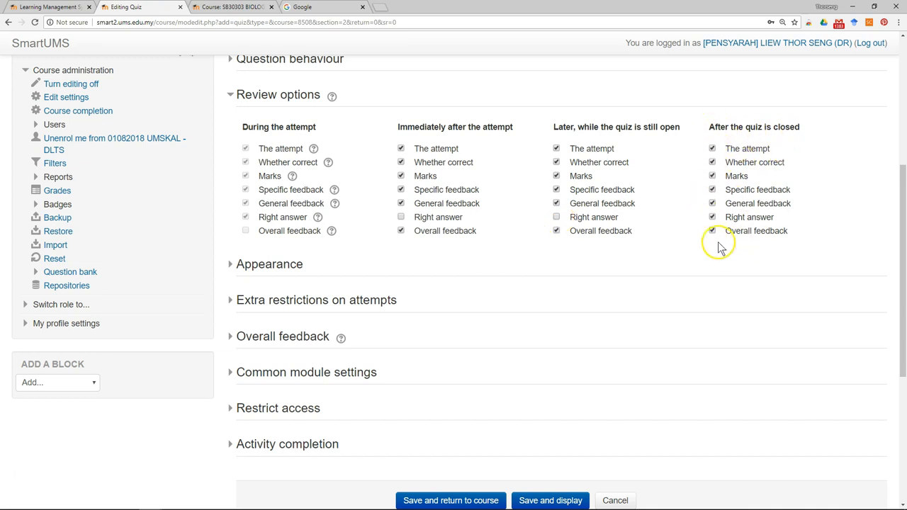
{"action": "left_click", "coordinate": [712, 230]}
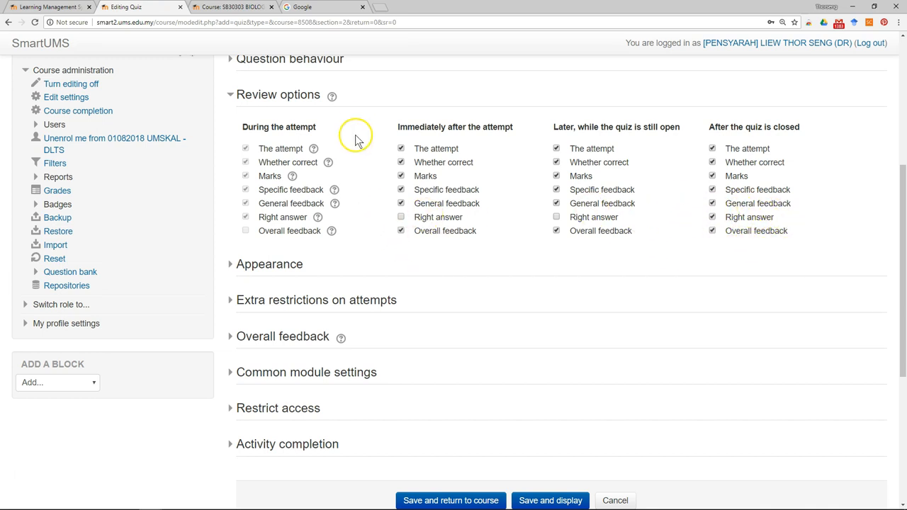
Read the review options and Whether correct help, then collapse Review options
{"action": "left_click", "coordinate": [332, 96]}
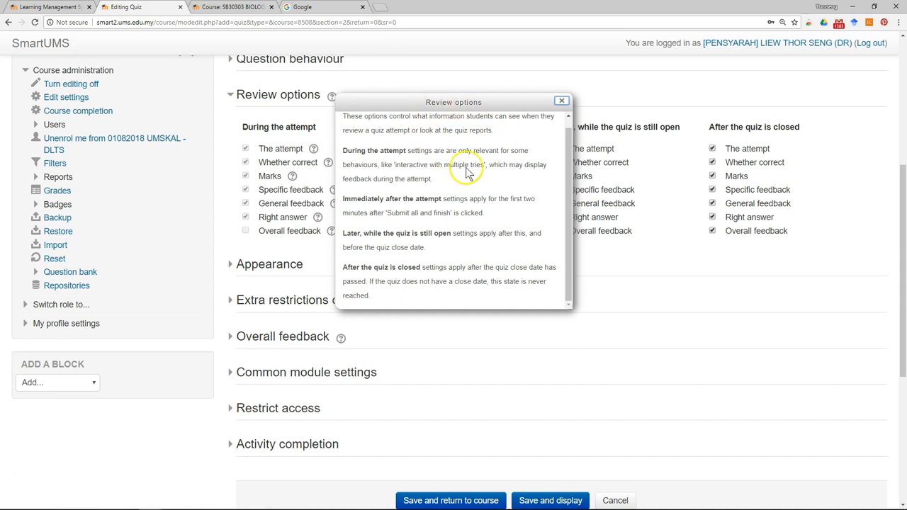
{"action": "mouse_move", "coordinate": [591, 117]}
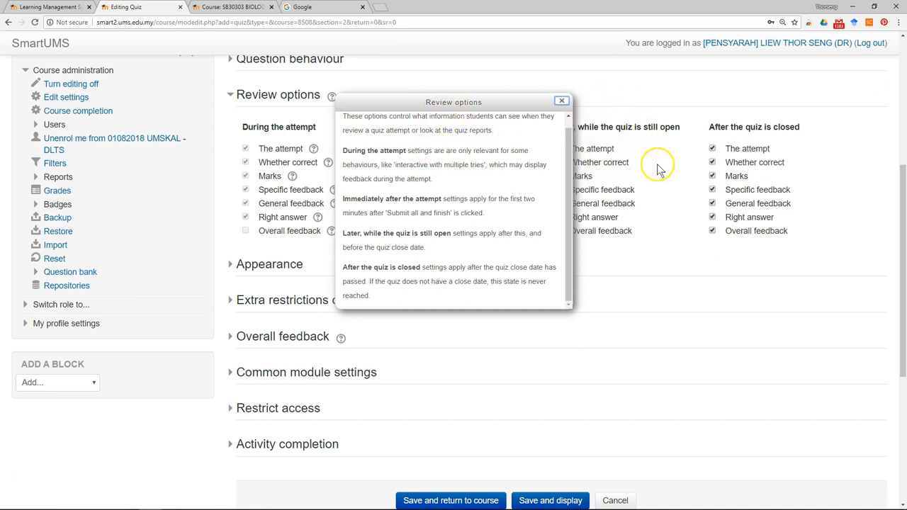
{"action": "mouse_move", "coordinate": [777, 148]}
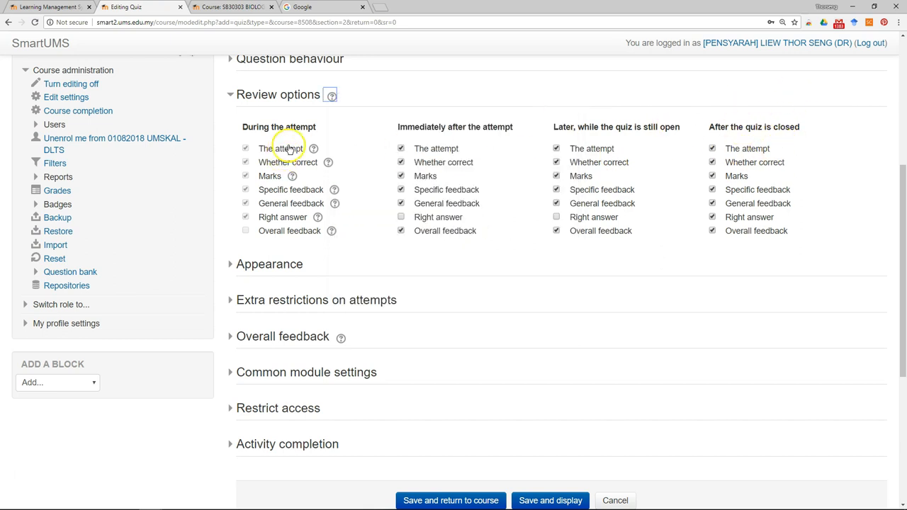
{"action": "left_click", "coordinate": [328, 162]}
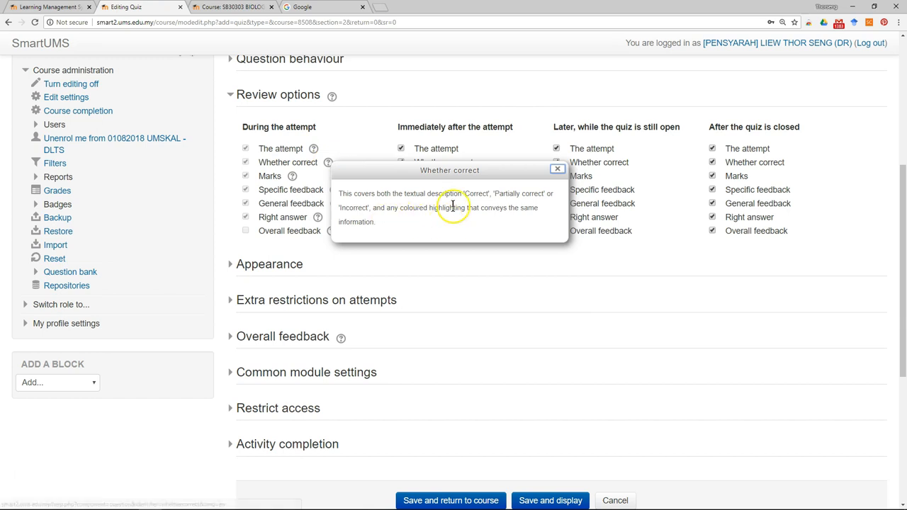
{"action": "left_click", "coordinate": [558, 169]}
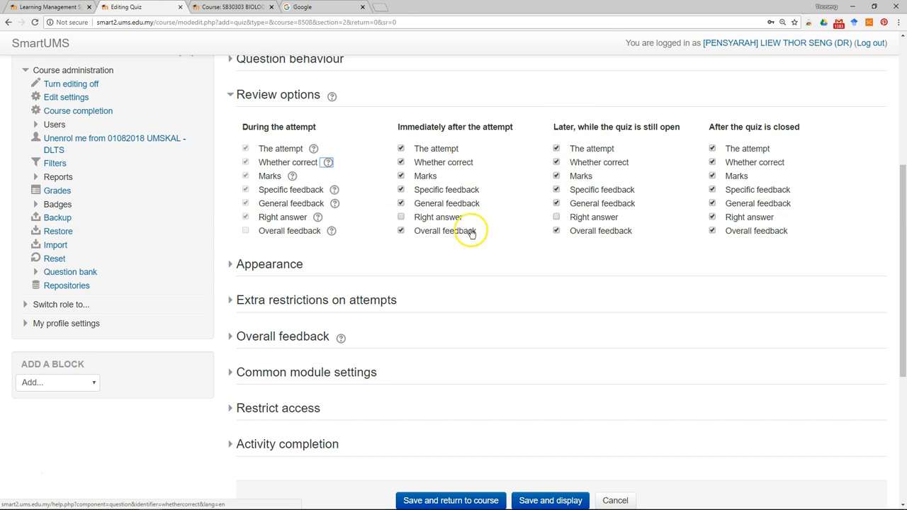
{"action": "left_click", "coordinate": [229, 95]}
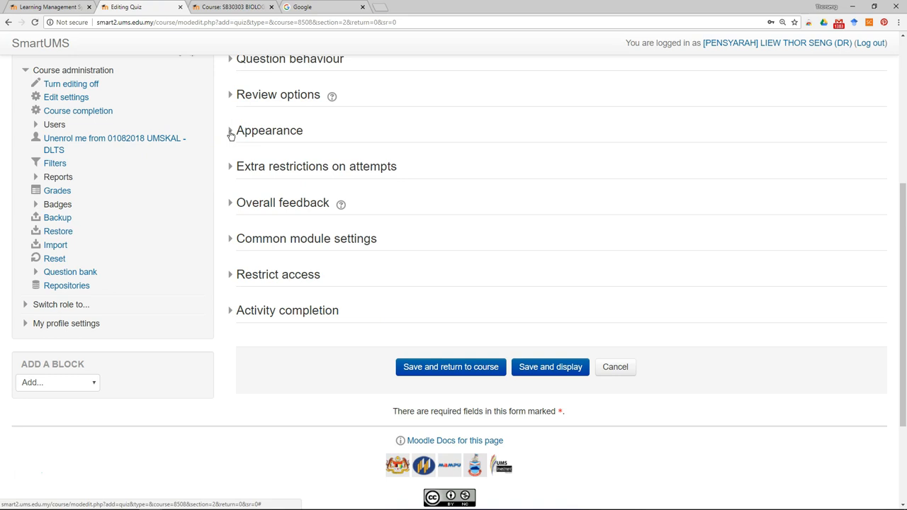
Expand the Appearance section and fold it back
{"action": "left_click", "coordinate": [230, 130]}
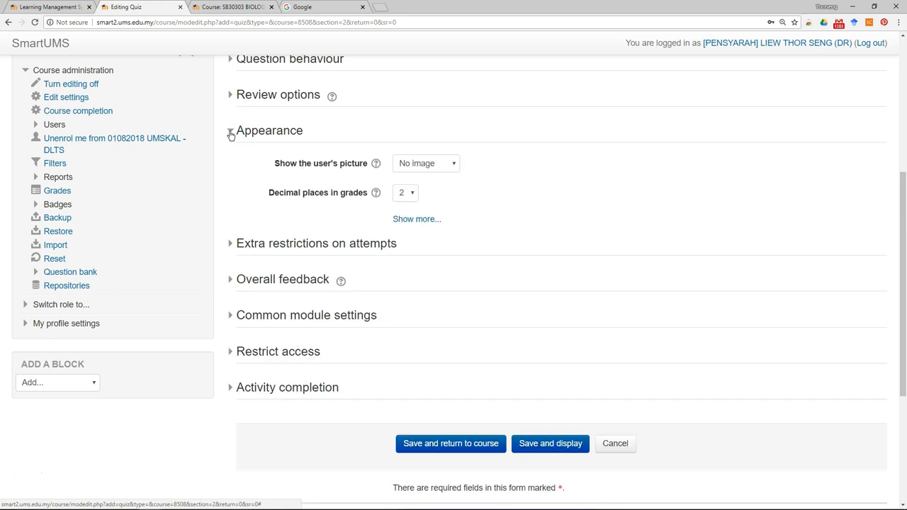
{"action": "left_click", "coordinate": [230, 130]}
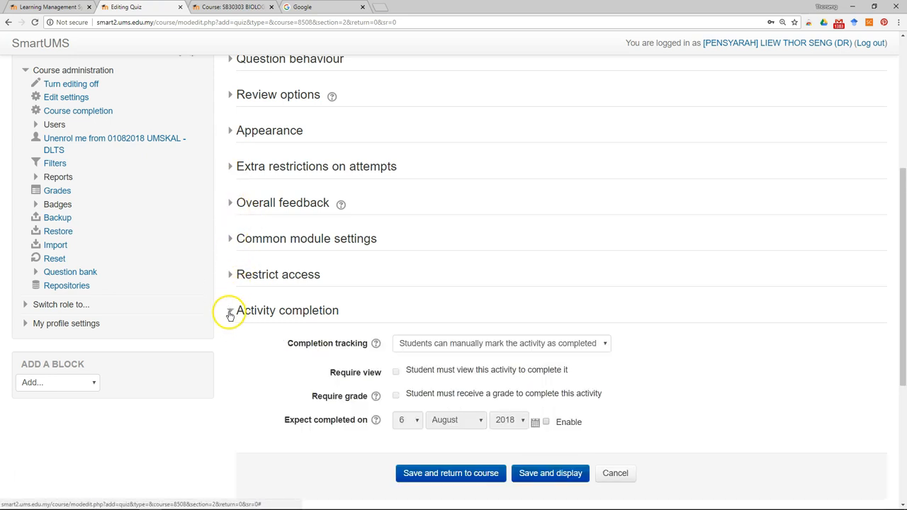
Complete the quiz when conditions are met, require view and grade, and save and display
{"action": "left_click", "coordinate": [500, 154]}
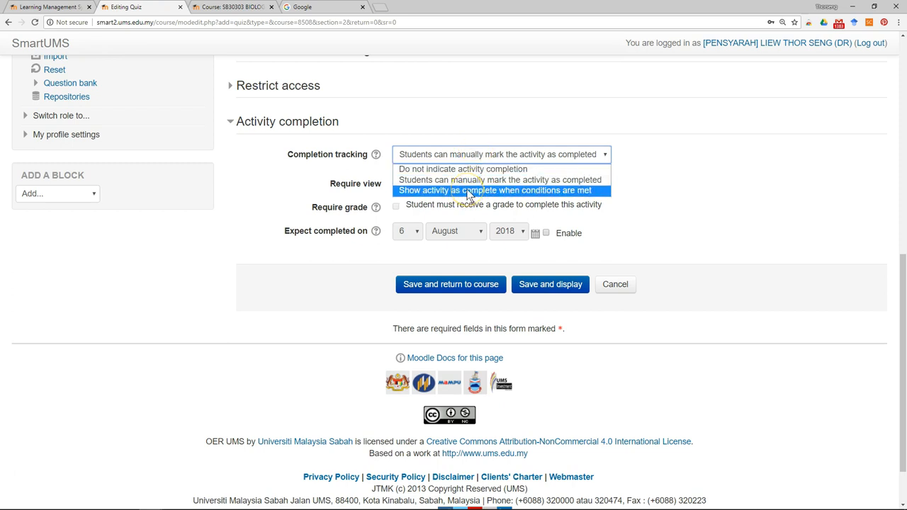
{"action": "left_click", "coordinate": [495, 190]}
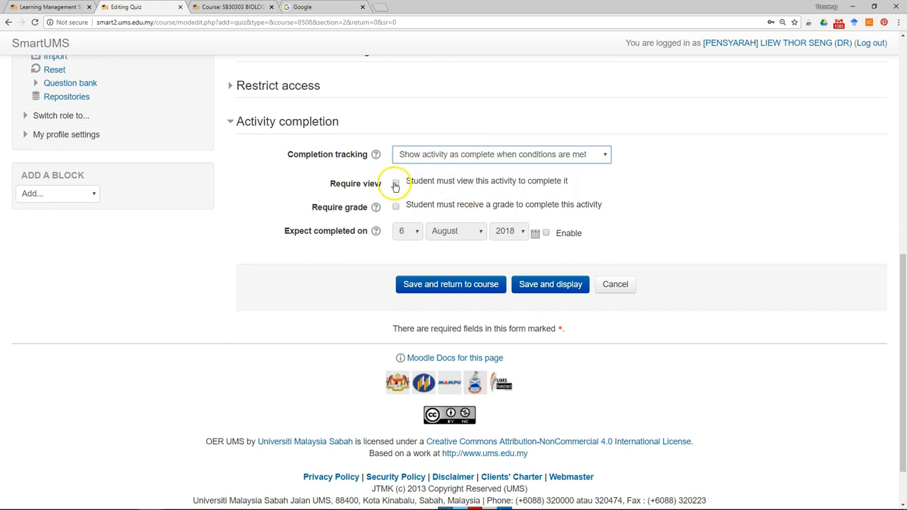
{"action": "left_click", "coordinate": [395, 182]}
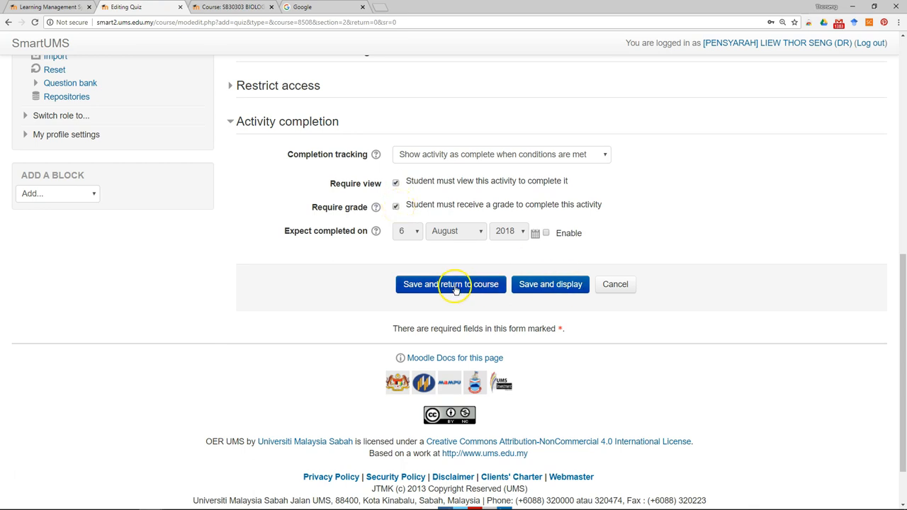
{"action": "mouse_move", "coordinate": [550, 284]}
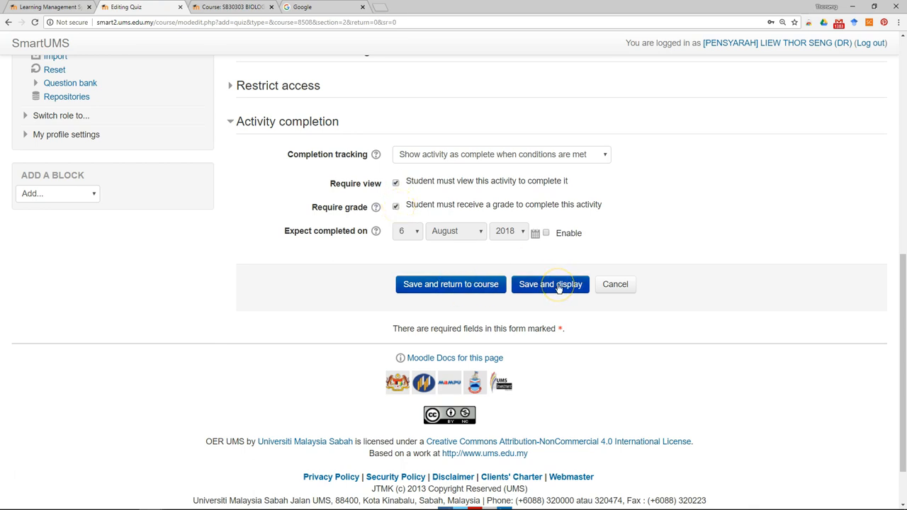
{"action": "left_click", "coordinate": [551, 284]}
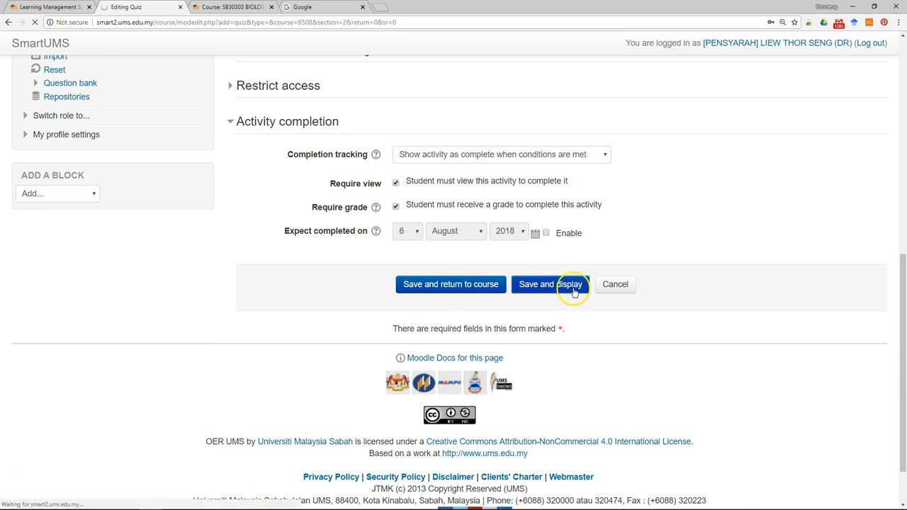
{"action": "left_click", "coordinate": [551, 284]}
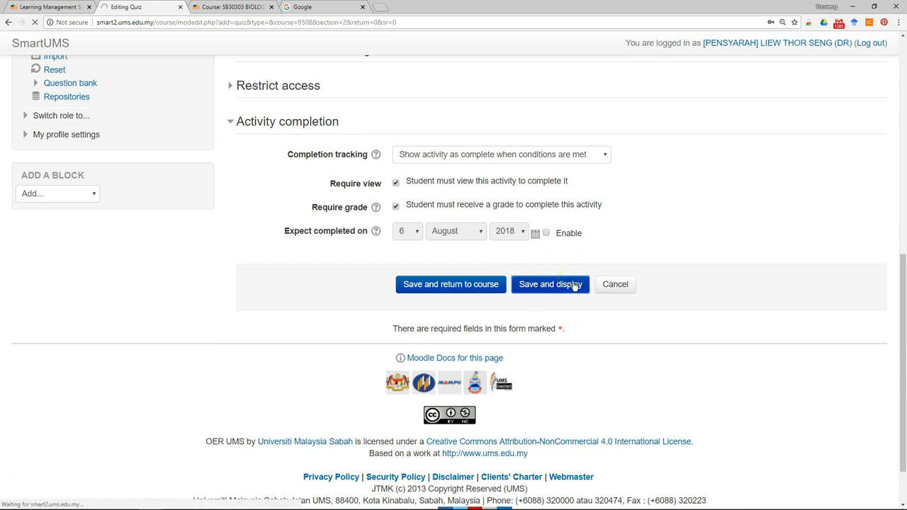
{"action": "left_click", "coordinate": [551, 284]}
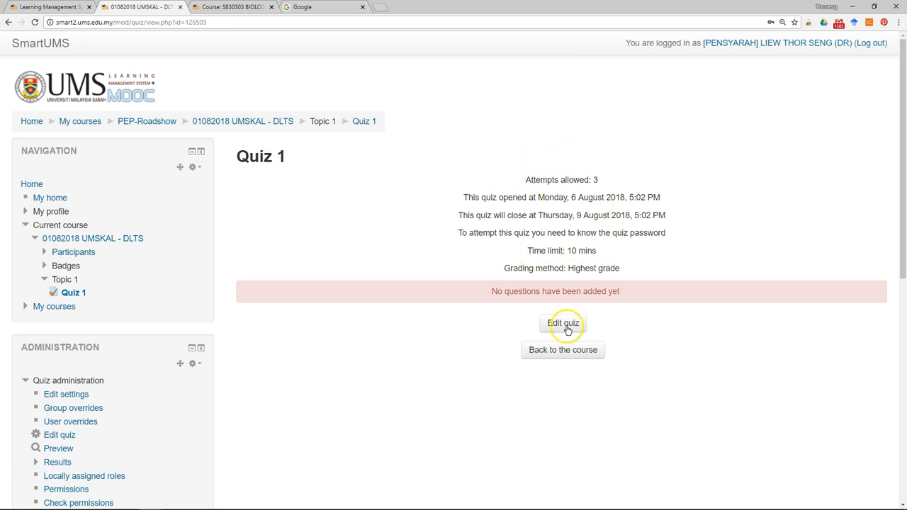
{"action": "mouse_move", "coordinate": [602, 211]}
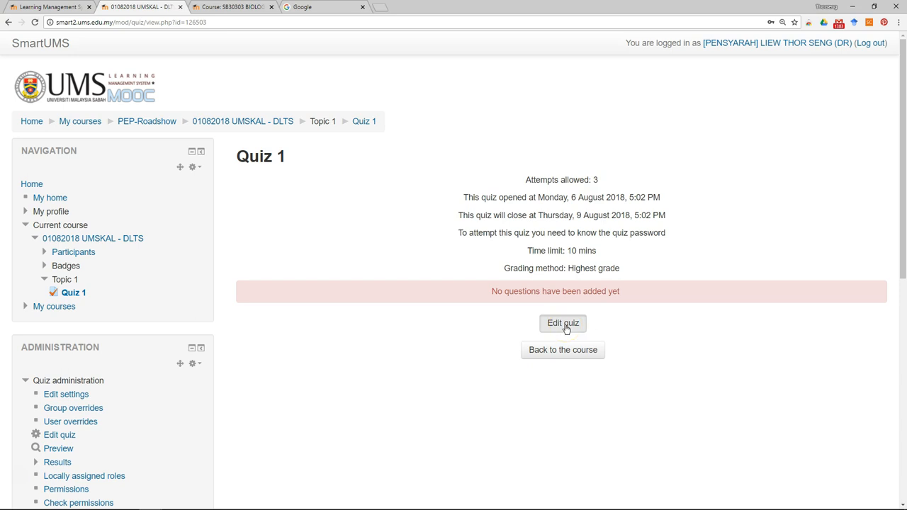
Open Quiz 1's question editing page with the Edit quiz button
{"action": "left_click", "coordinate": [562, 323]}
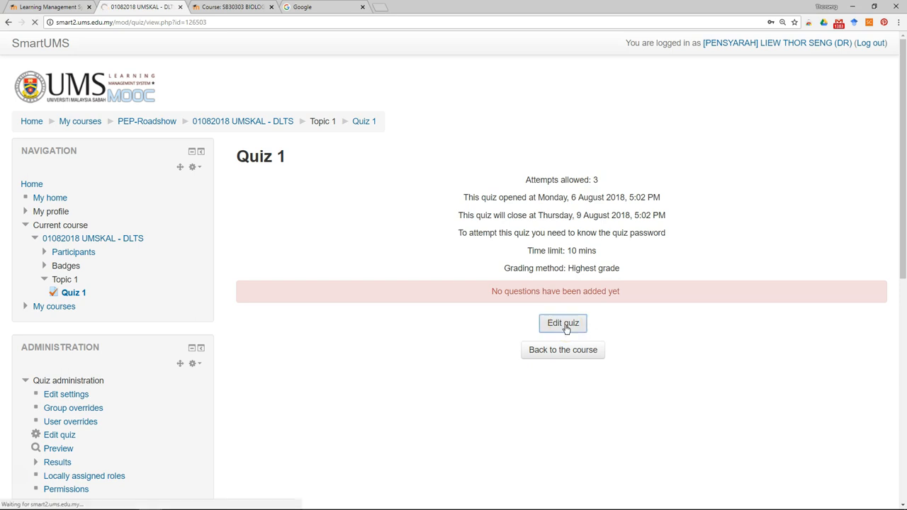
{"action": "left_click", "coordinate": [563, 323]}
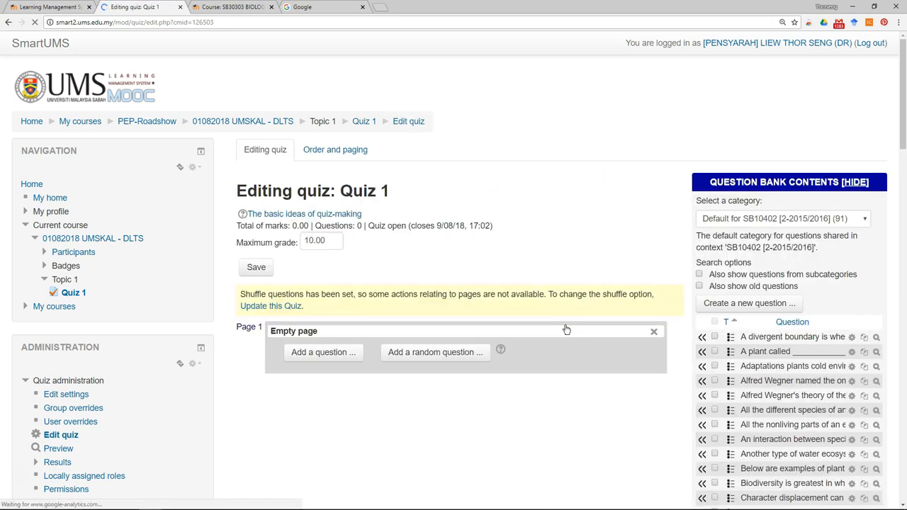
Enter 2 as the maximum grade and add a random question from the default category
{"action": "scroll", "scroll_direction": "down", "scroll_amount": 3}
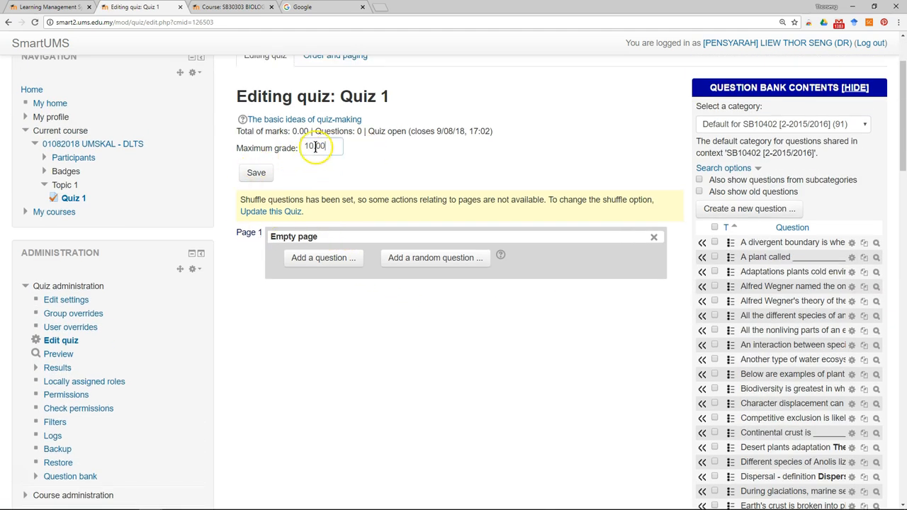
{"action": "type", "text": "2"}
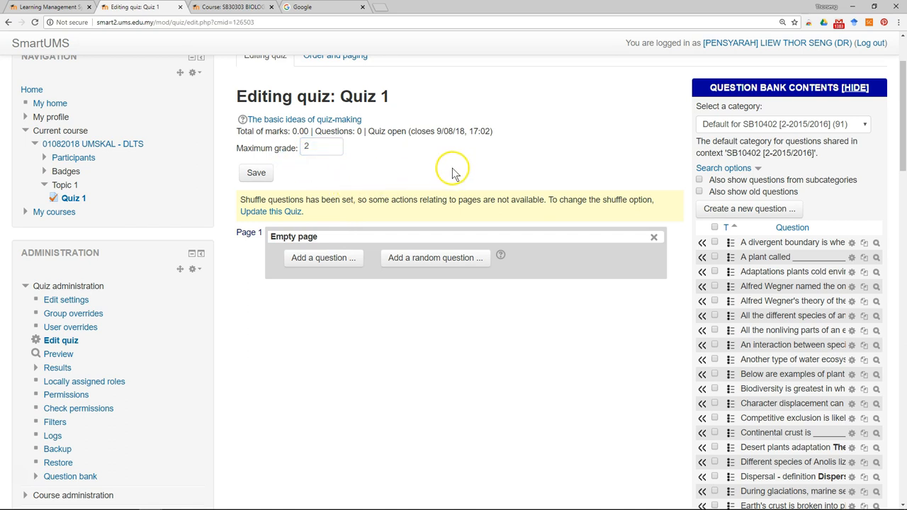
{"action": "left_click", "coordinate": [435, 257]}
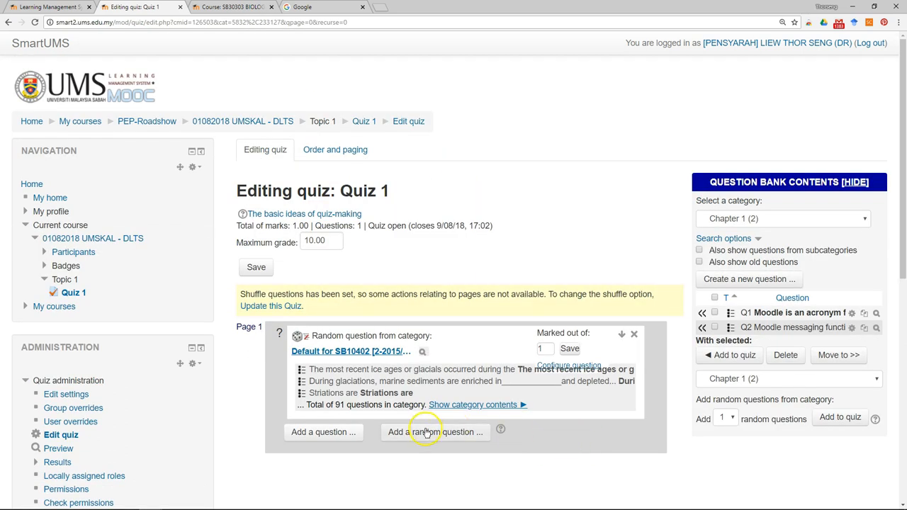
Add a random question drawn from the Chapter 1 category
{"action": "left_click", "coordinate": [435, 431]}
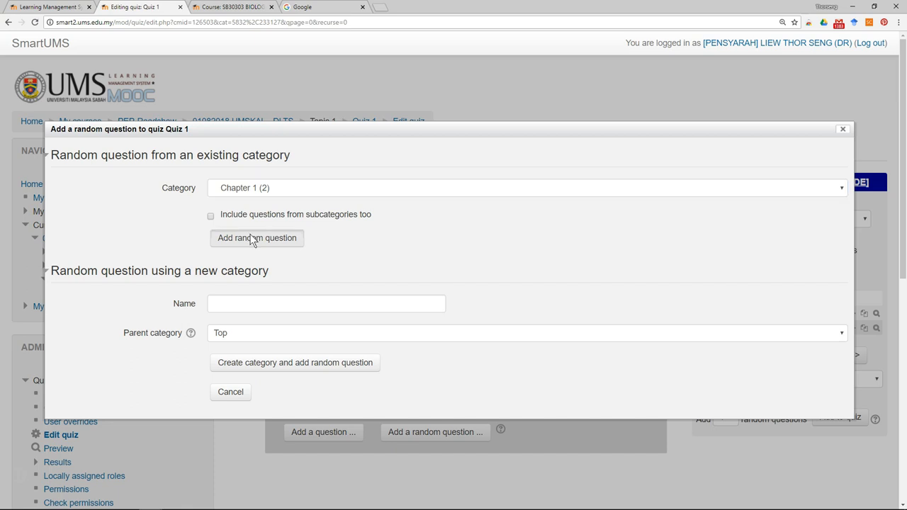
{"action": "left_click", "coordinate": [256, 237]}
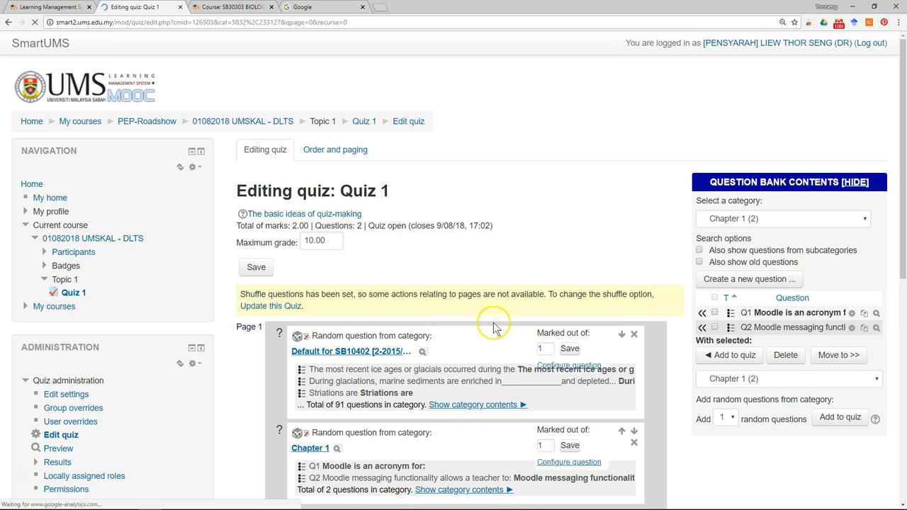
{"action": "scroll", "scroll_direction": "down", "scroll_amount": 3}
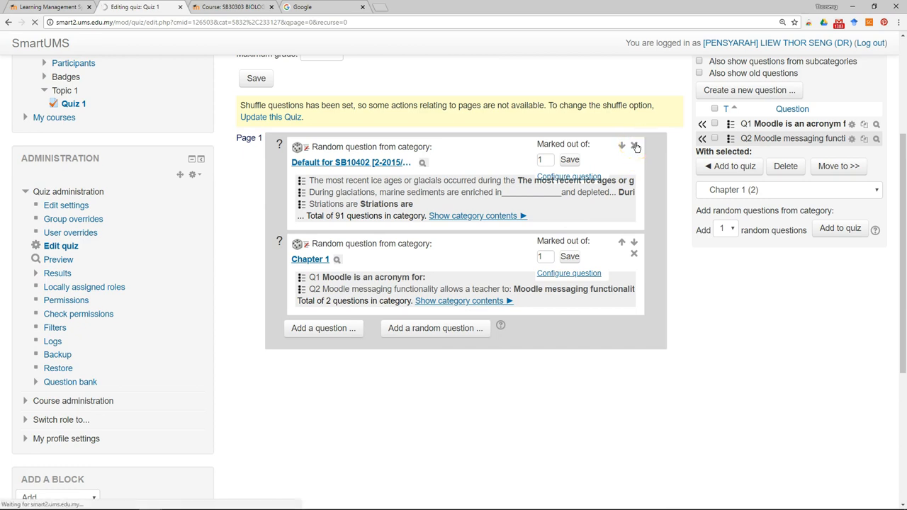
Delete the default-category random question from Quiz 1
{"action": "left_click", "coordinate": [633, 145]}
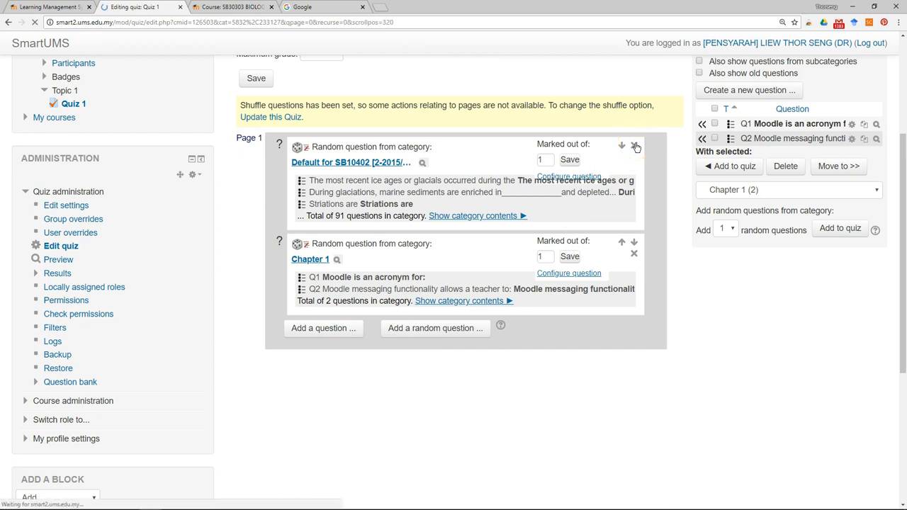
{"action": "left_click", "coordinate": [634, 144]}
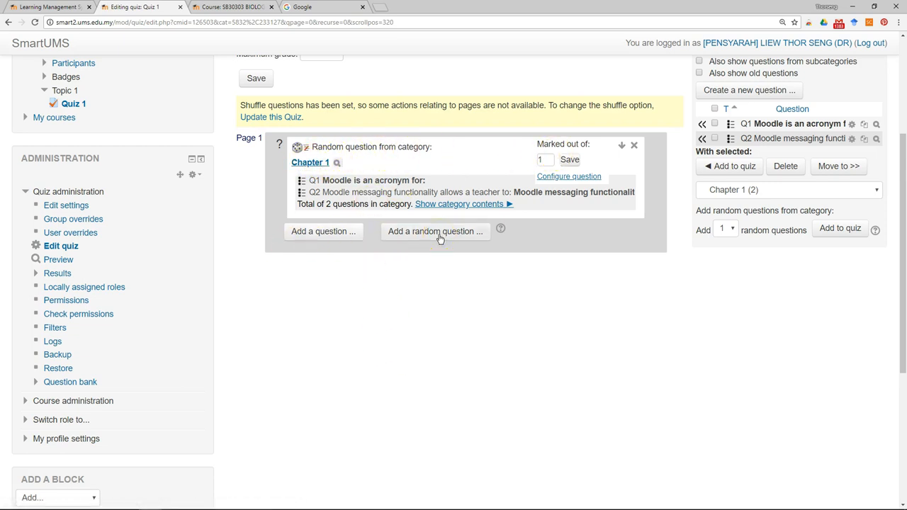
{"action": "left_click", "coordinate": [435, 231]}
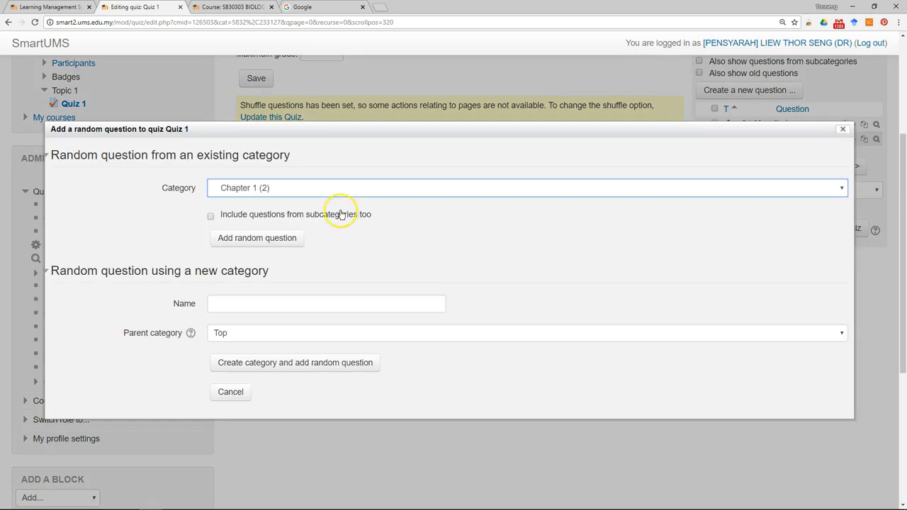
Add a random question drawn from the Chapter 2 category
{"action": "left_click", "coordinate": [527, 188]}
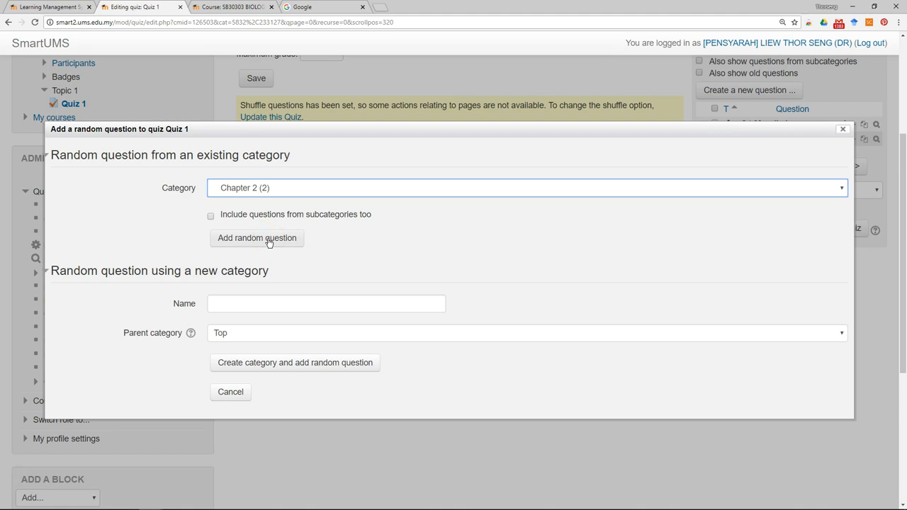
{"action": "left_click", "coordinate": [256, 237]}
{"action": "type", "text": "2"}
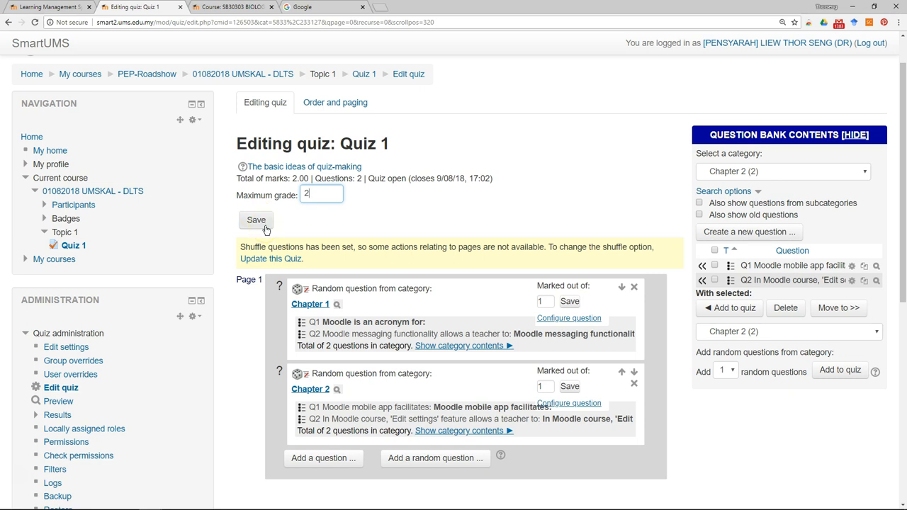
Save the maximum grade of 2 and preview Quiz 1
{"action": "left_click", "coordinate": [256, 219]}
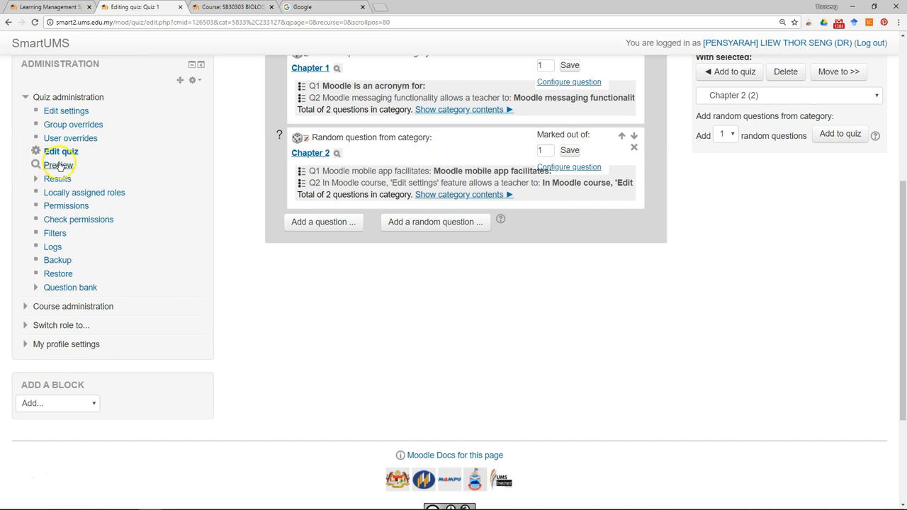
{"action": "left_click", "coordinate": [58, 165]}
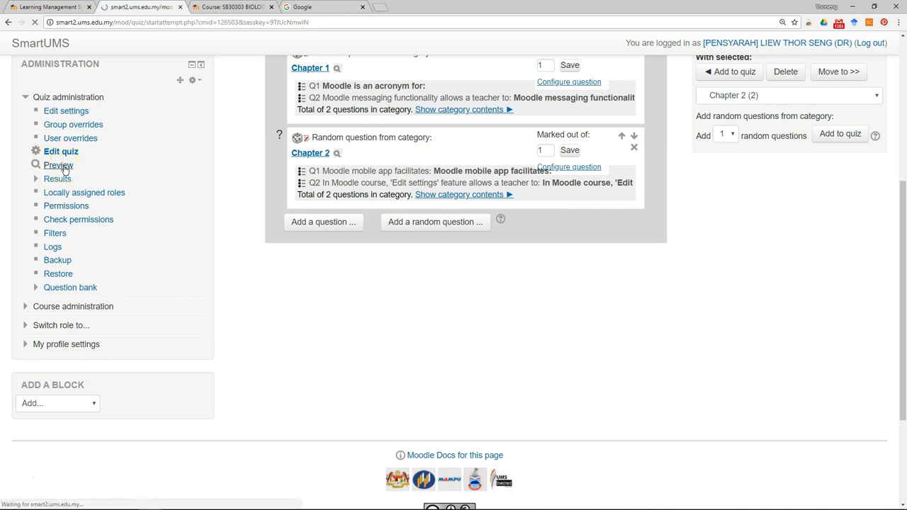